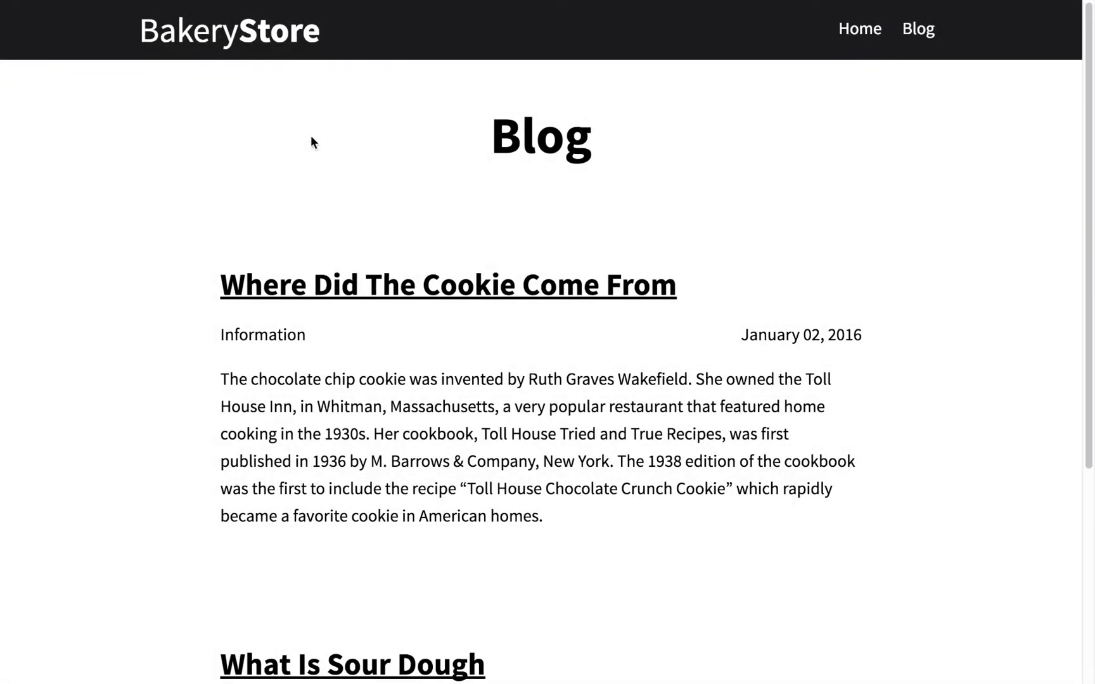
Scroll through example.xml to review the channel and its two RSS items
{"action": "scroll", "scroll_direction": "down", "scroll_amount": 3}
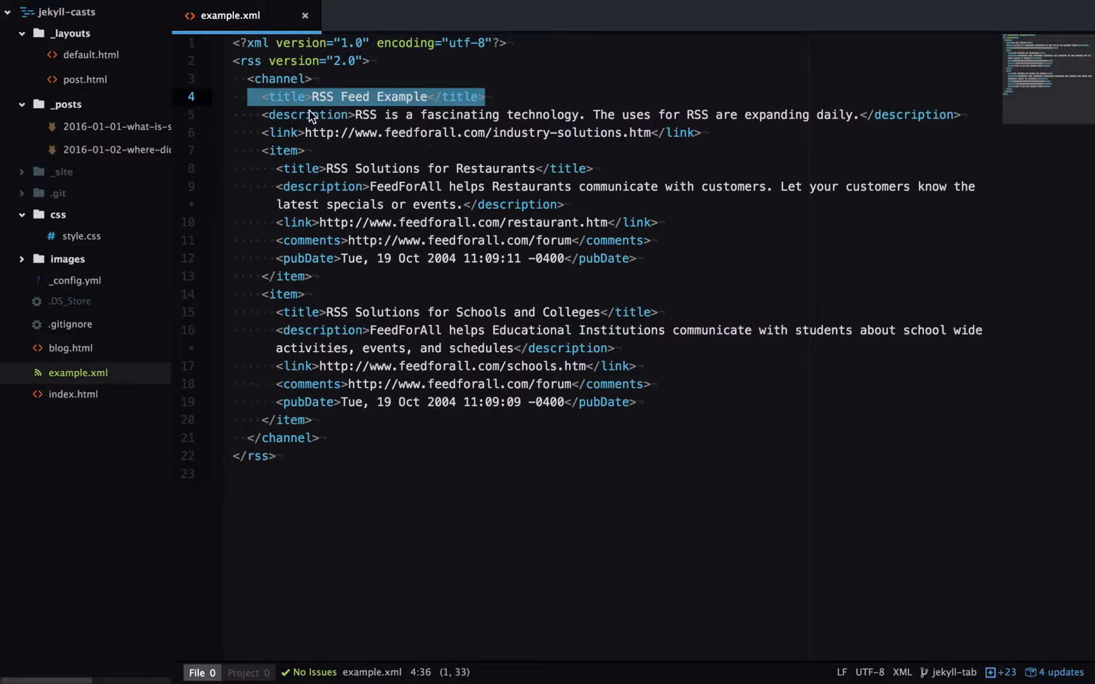
{"action": "mouse_move", "coordinate": [255, 160]}
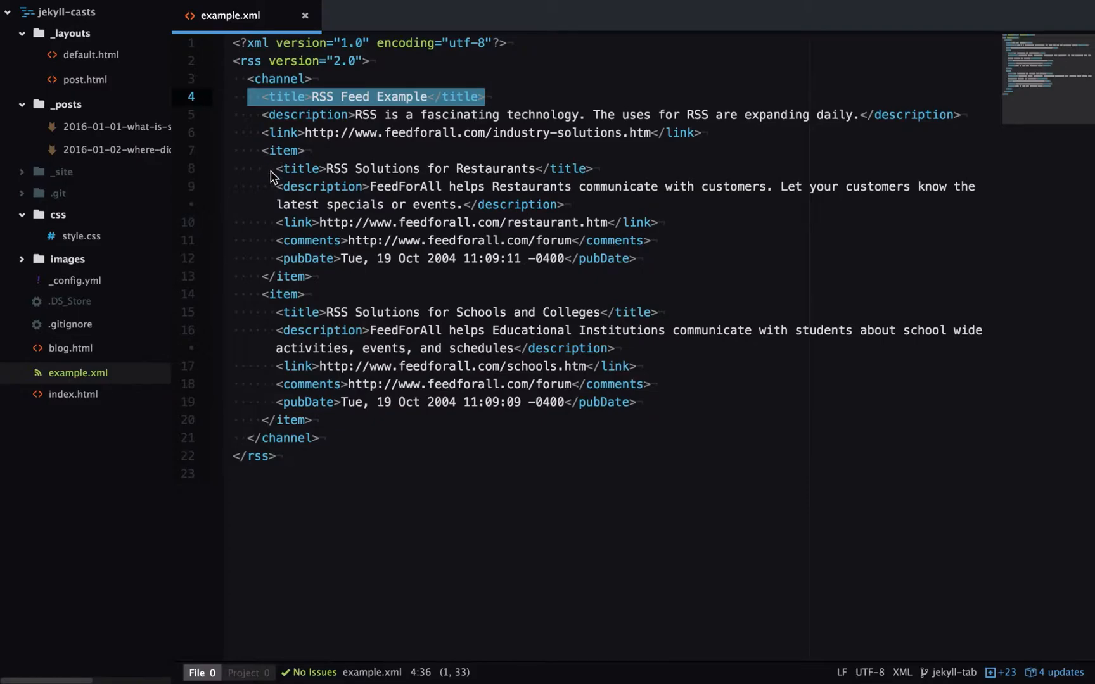
{"action": "mouse_move", "coordinate": [347, 197]}
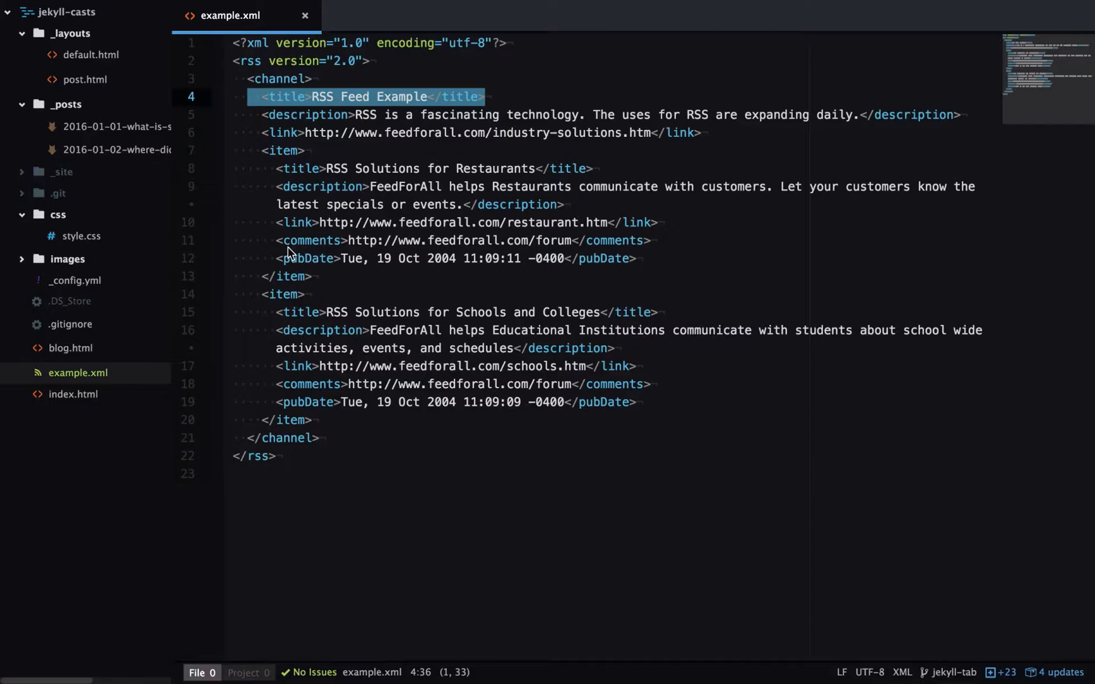
{"action": "mouse_move", "coordinate": [351, 254]}
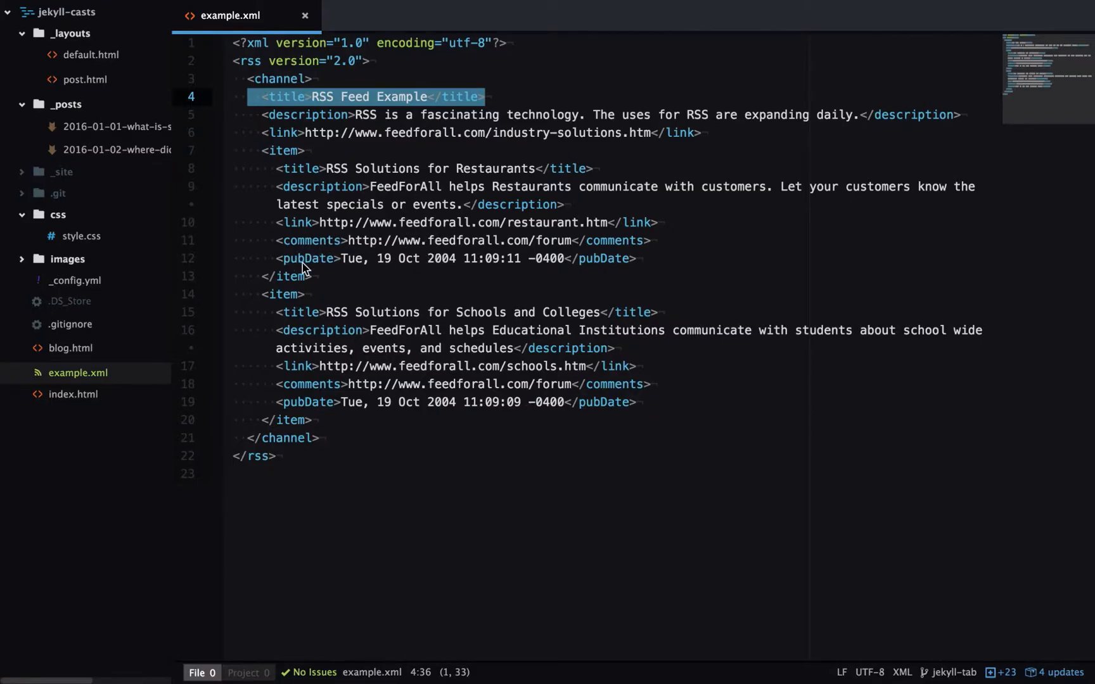
{"action": "mouse_move", "coordinate": [286, 310]}
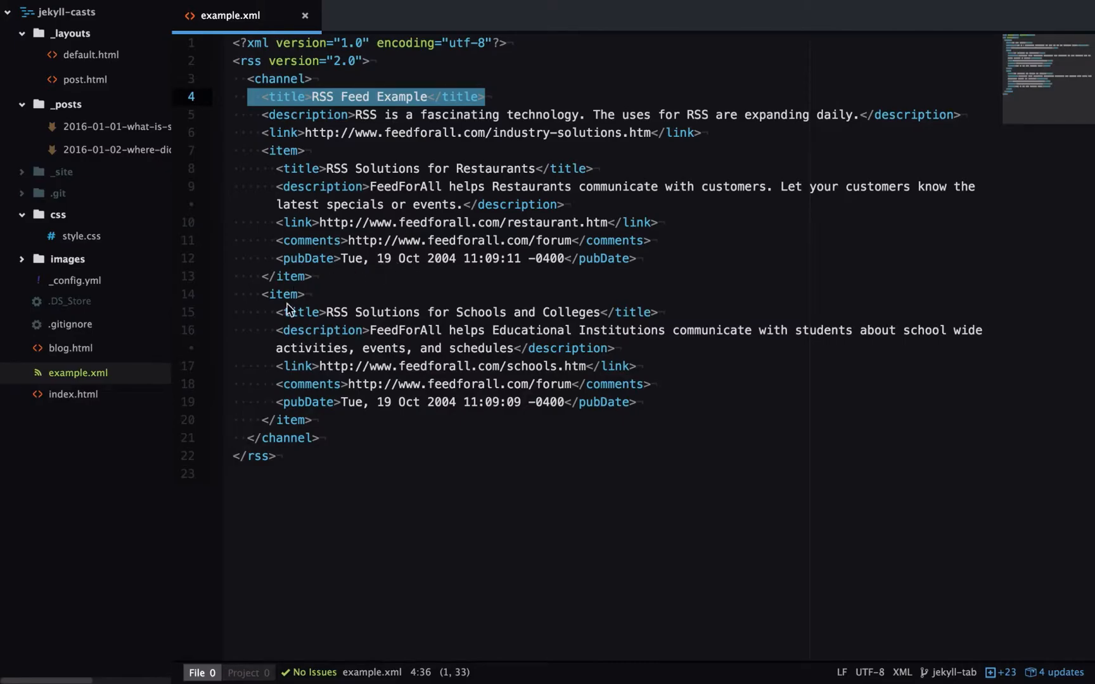
{"action": "mouse_move", "coordinate": [389, 326]}
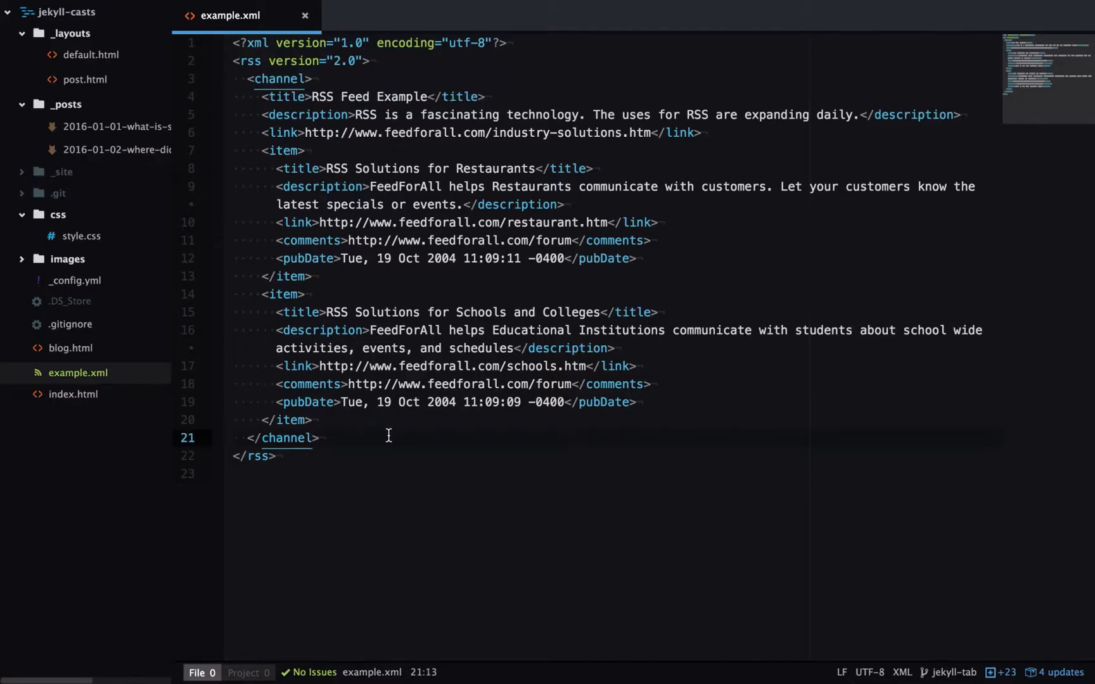
{"action": "mouse_move", "coordinate": [270, 494]}
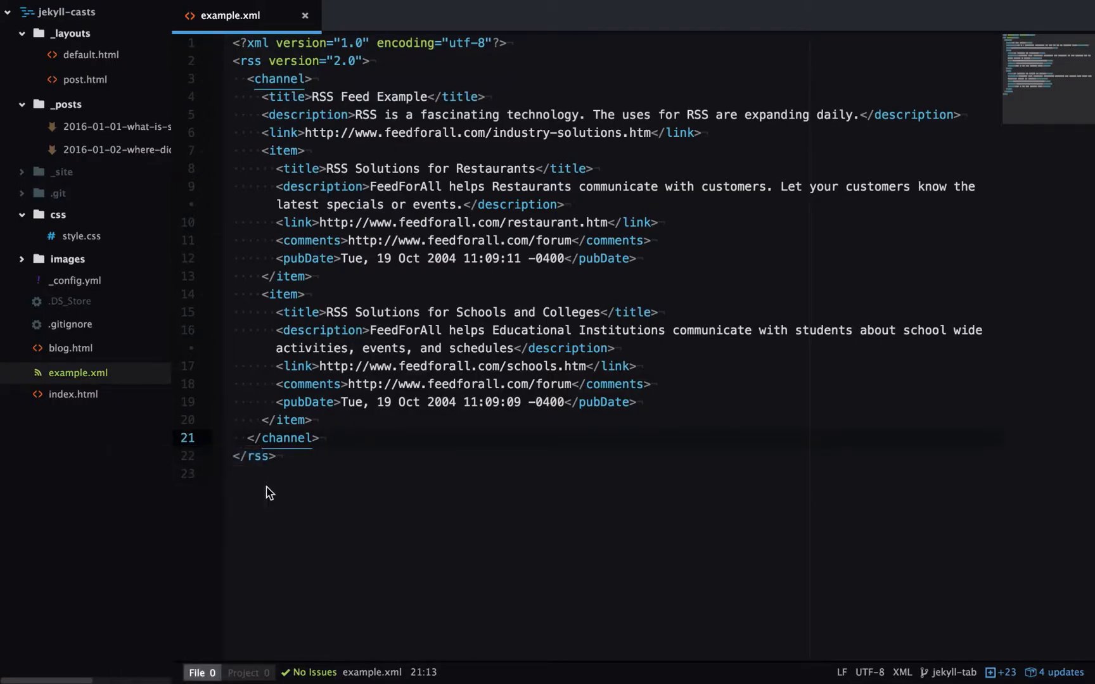
Name the new file feed.xml and paste the Liquid RSS template with layout: null, then save
{"action": "type", "text": "feed.x"}
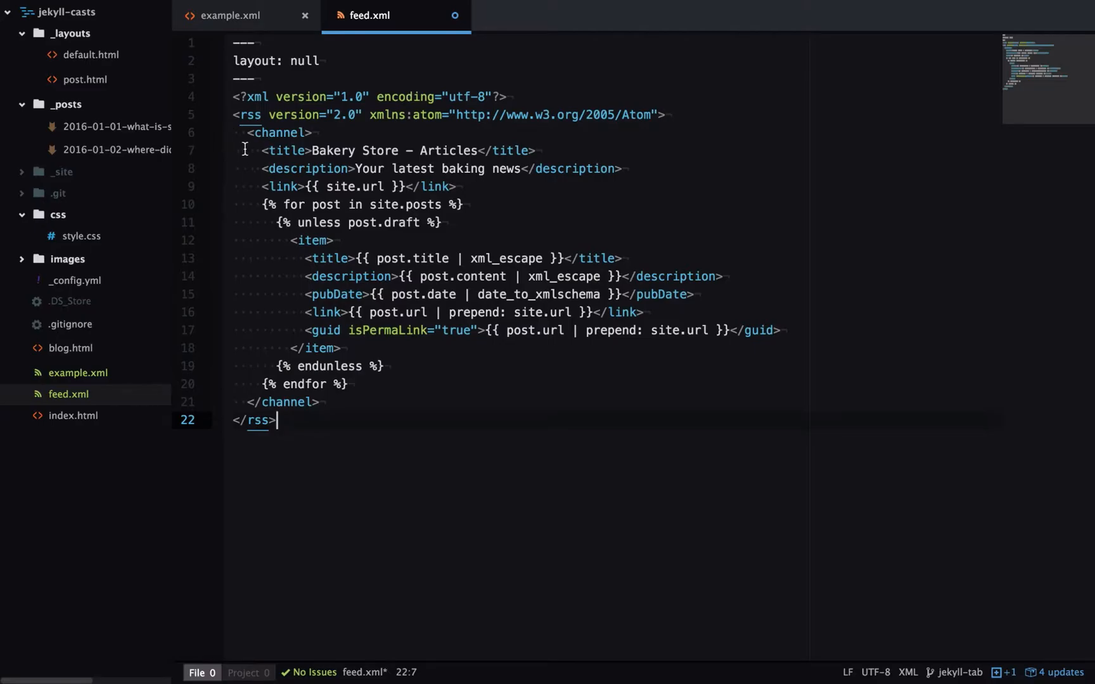
{"action": "left_click", "coordinate": [248, 132]}
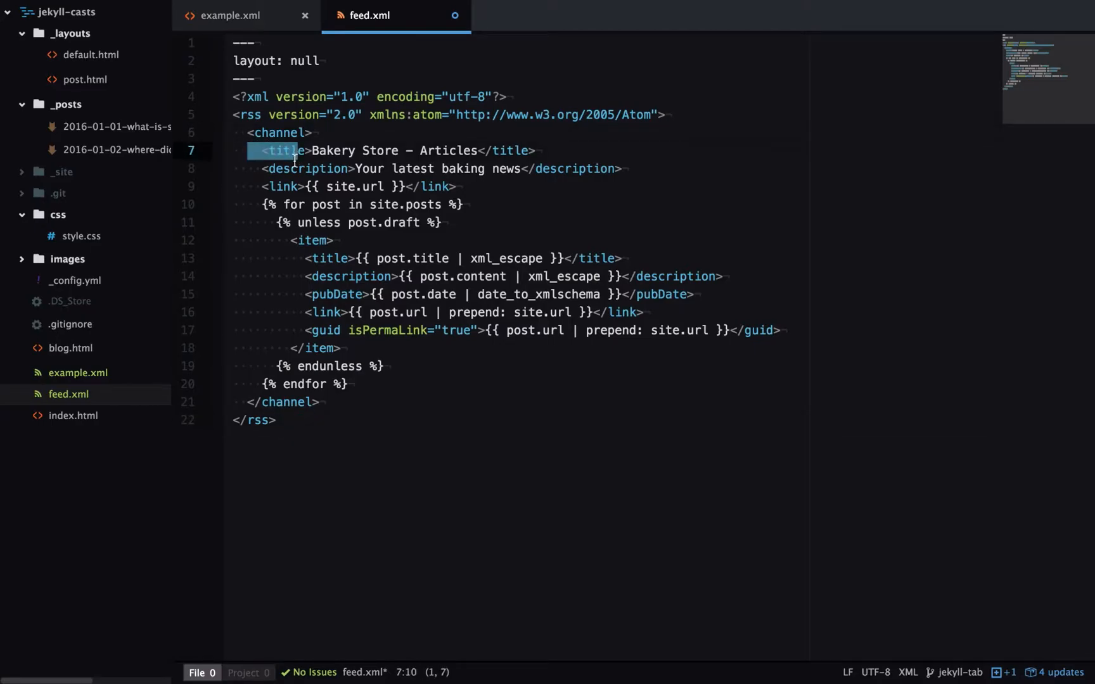
{"action": "left_click", "coordinate": [304, 186]}
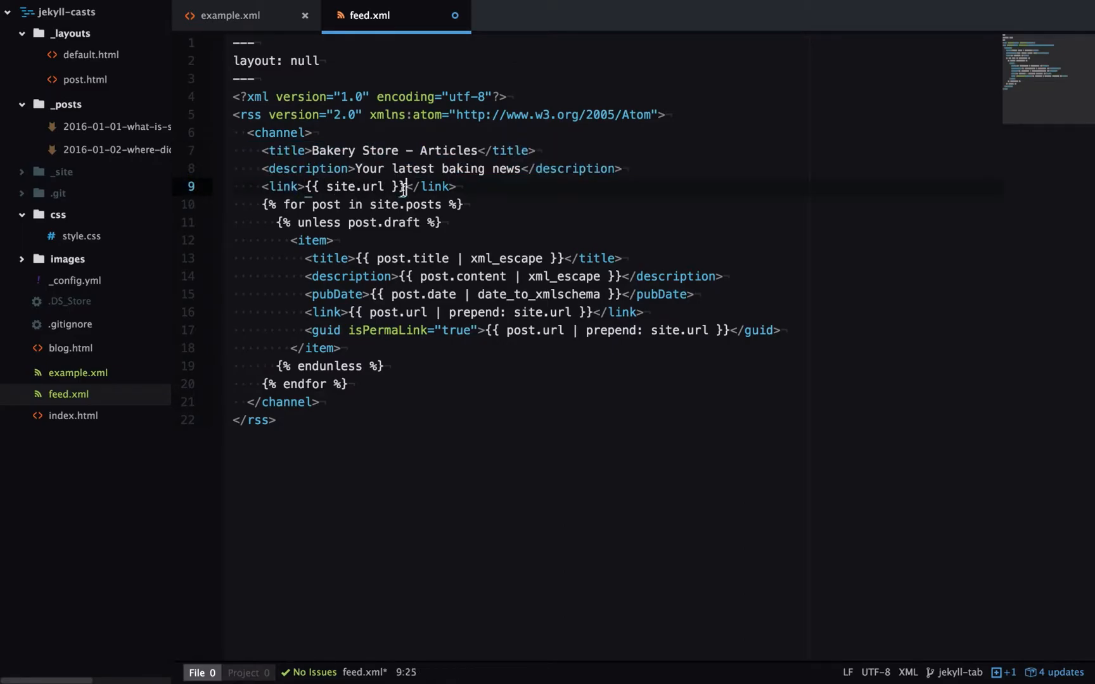
{"action": "left_click", "coordinate": [353, 186]}
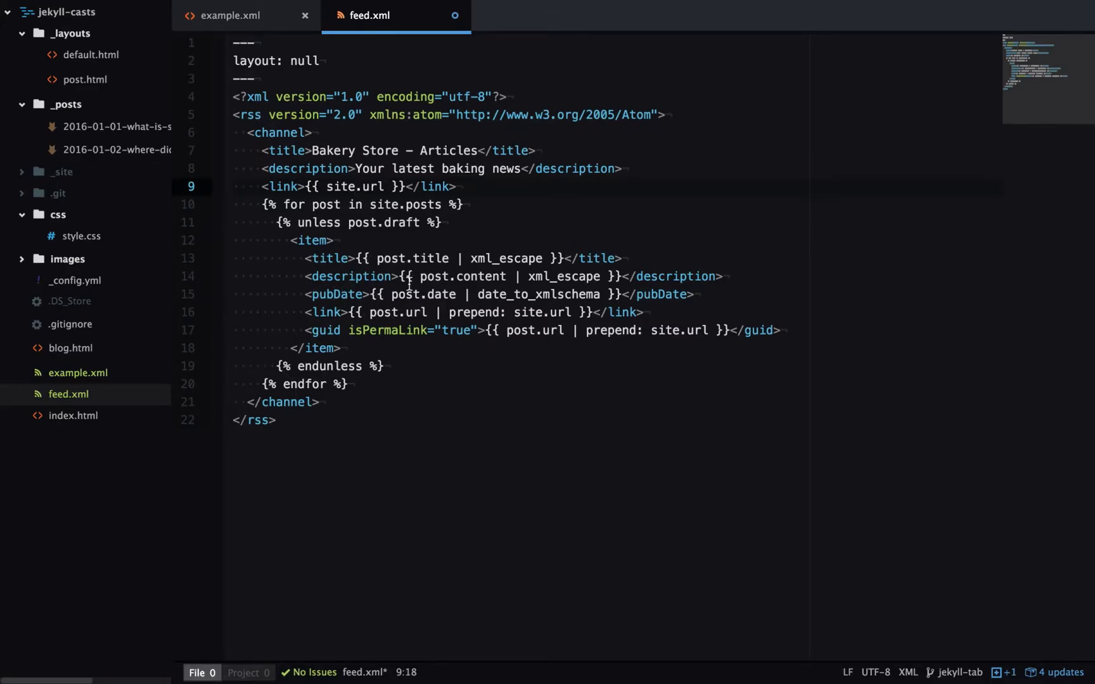
{"action": "left_click", "coordinate": [356, 186]}
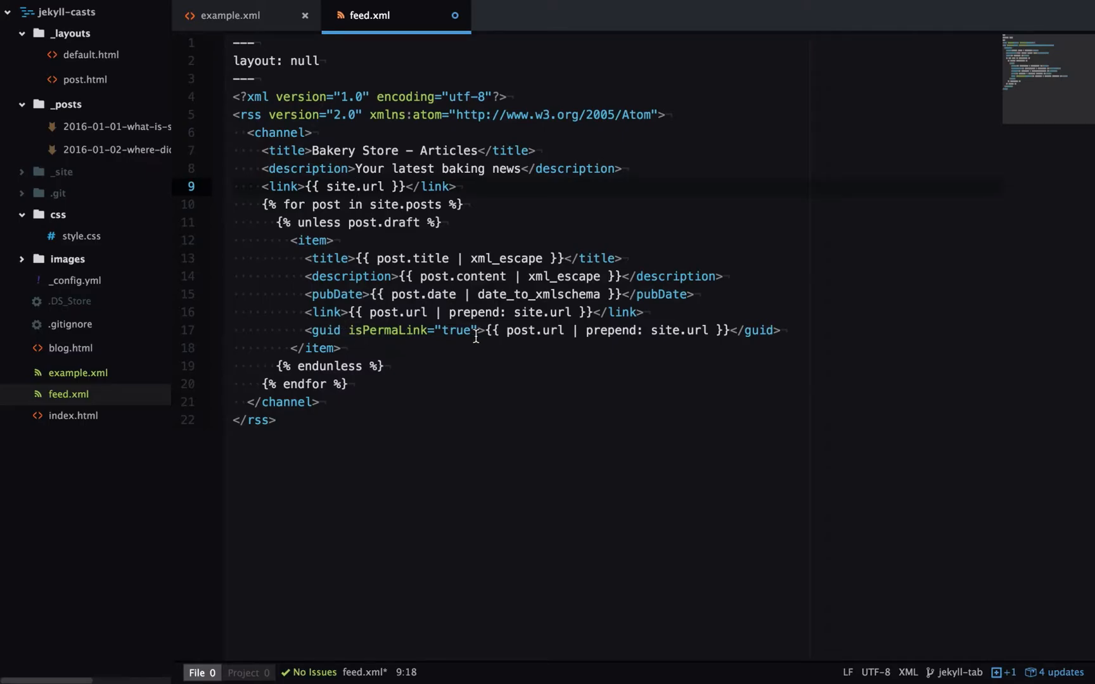
{"action": "left_click", "coordinate": [356, 186]}
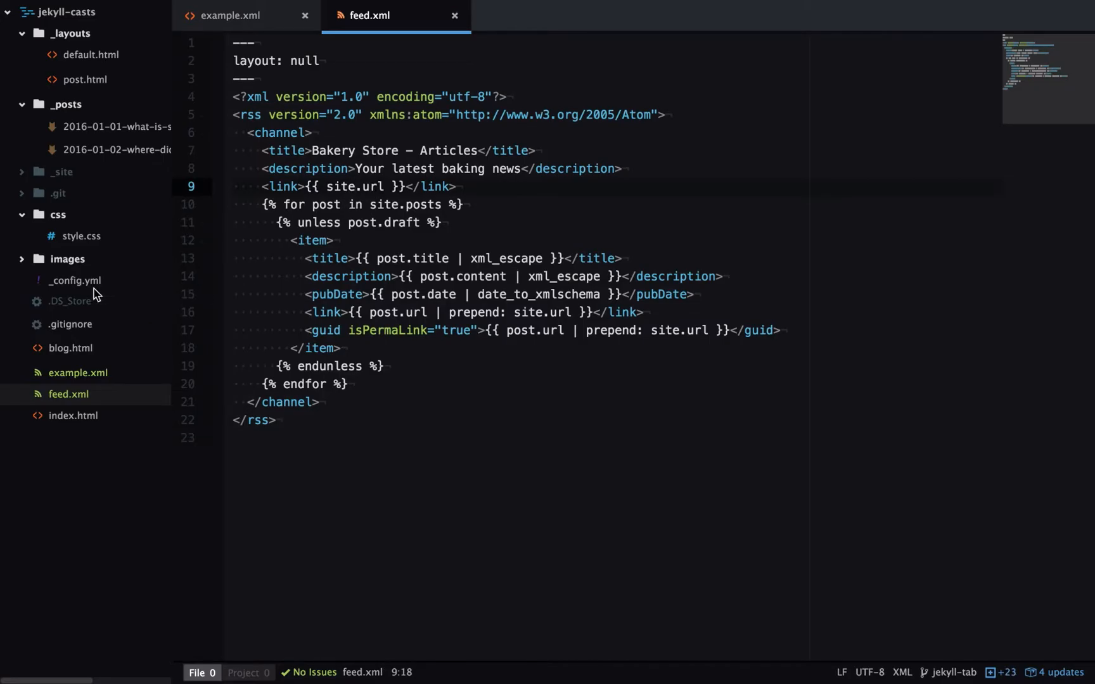
{"action": "left_click", "coordinate": [74, 280]}
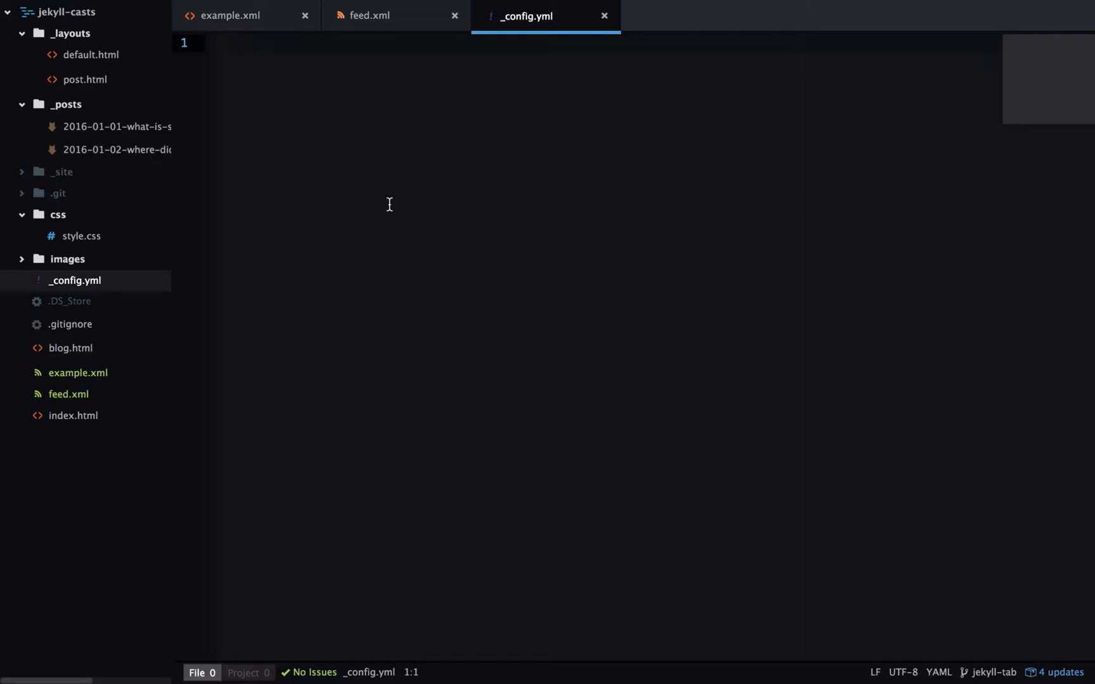
{"action": "type", "text": "url:"}
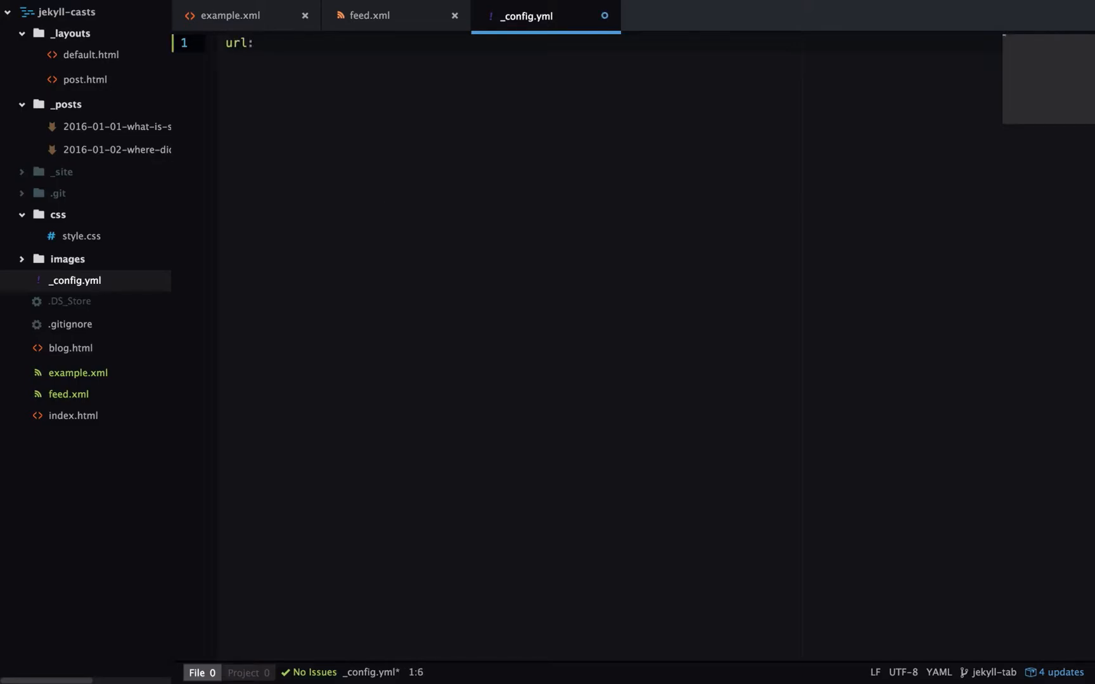
{"action": "type", "text": "http:"}
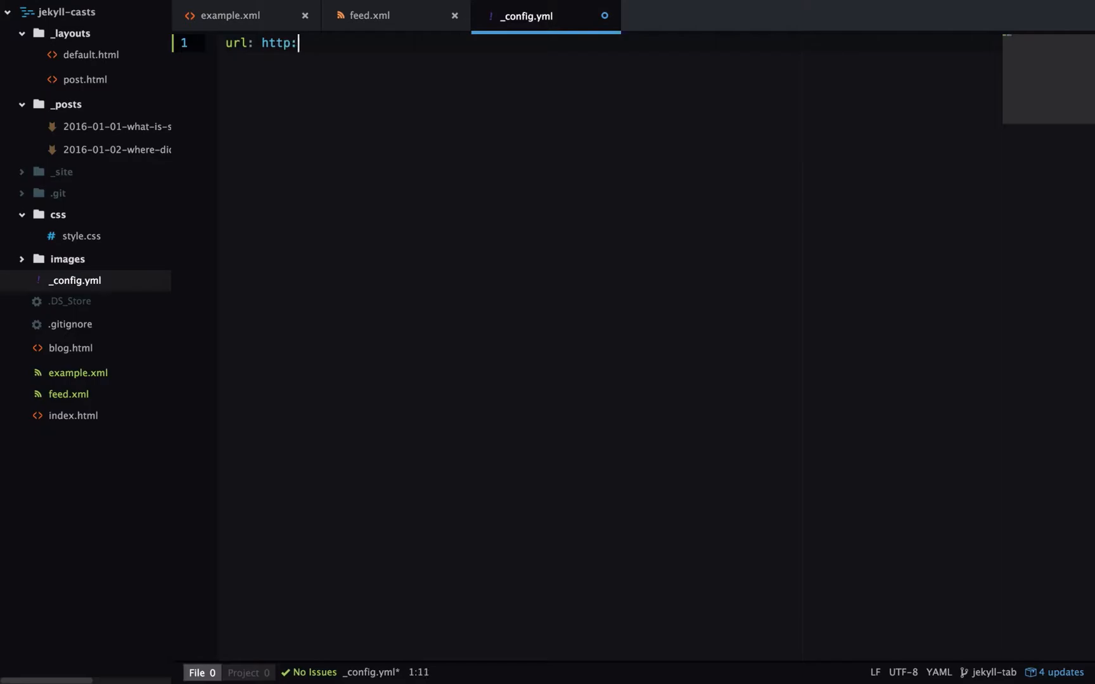
{"action": "type", "text": "//bakery-sto"}
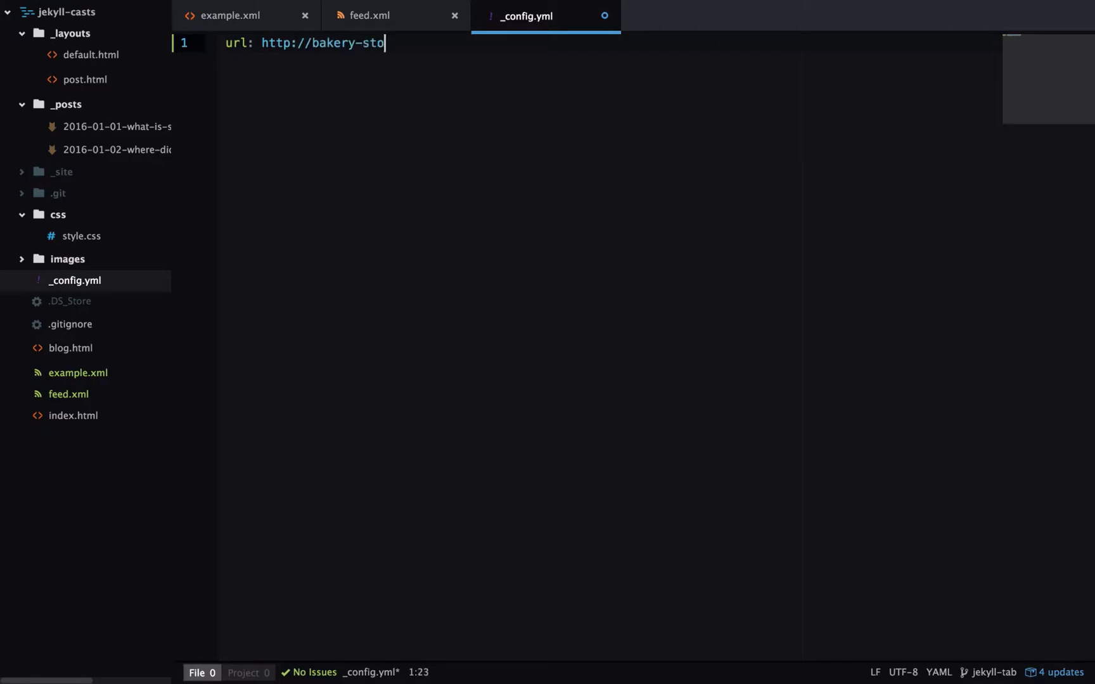
{"action": "type", "text": "re.example."}
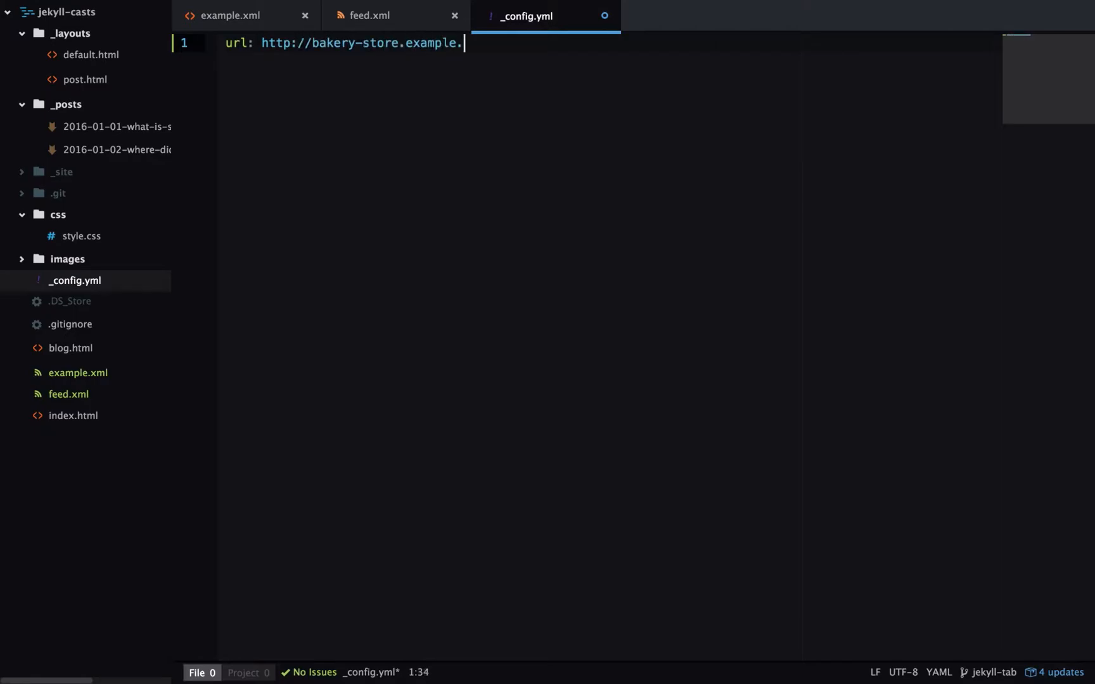
{"action": "type", "text": "com"}
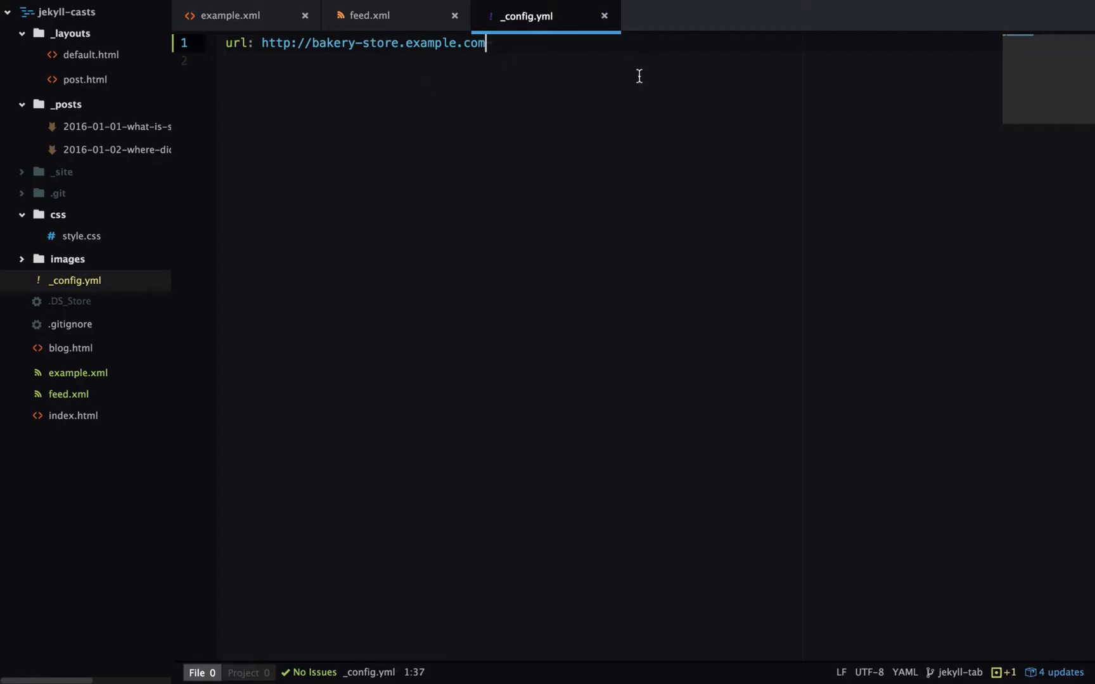
{"action": "mouse_move", "coordinate": [129, 74]}
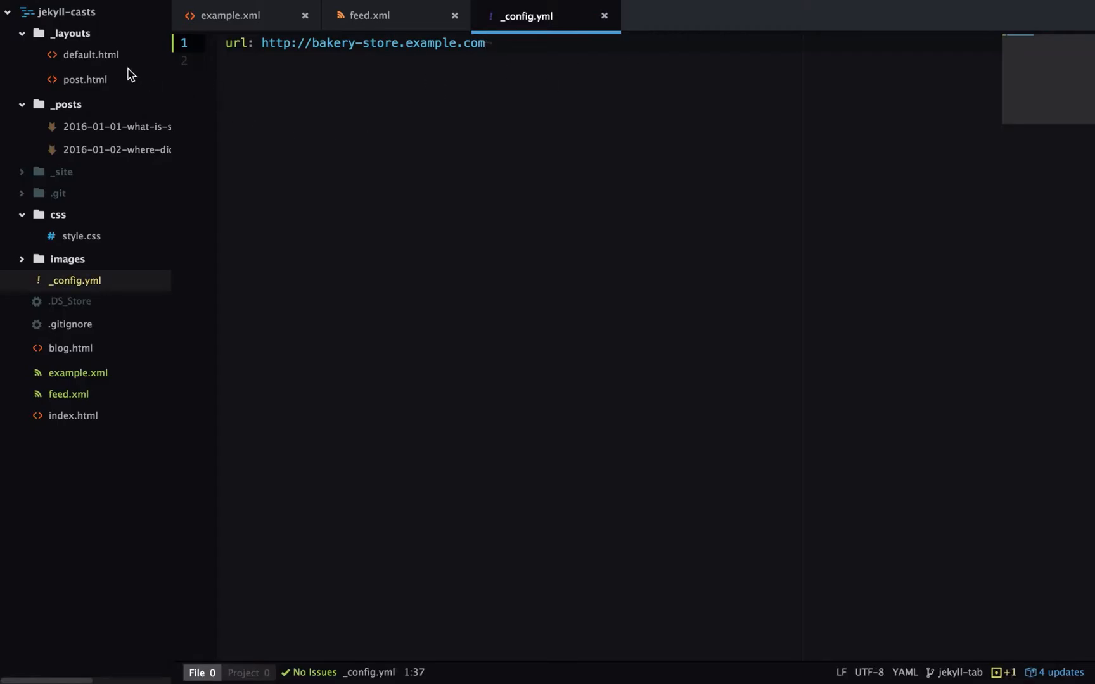
Start a link tag in default.html's head with rel="alternate" and type application/rss+xml
{"action": "left_click", "coordinate": [90, 56]}
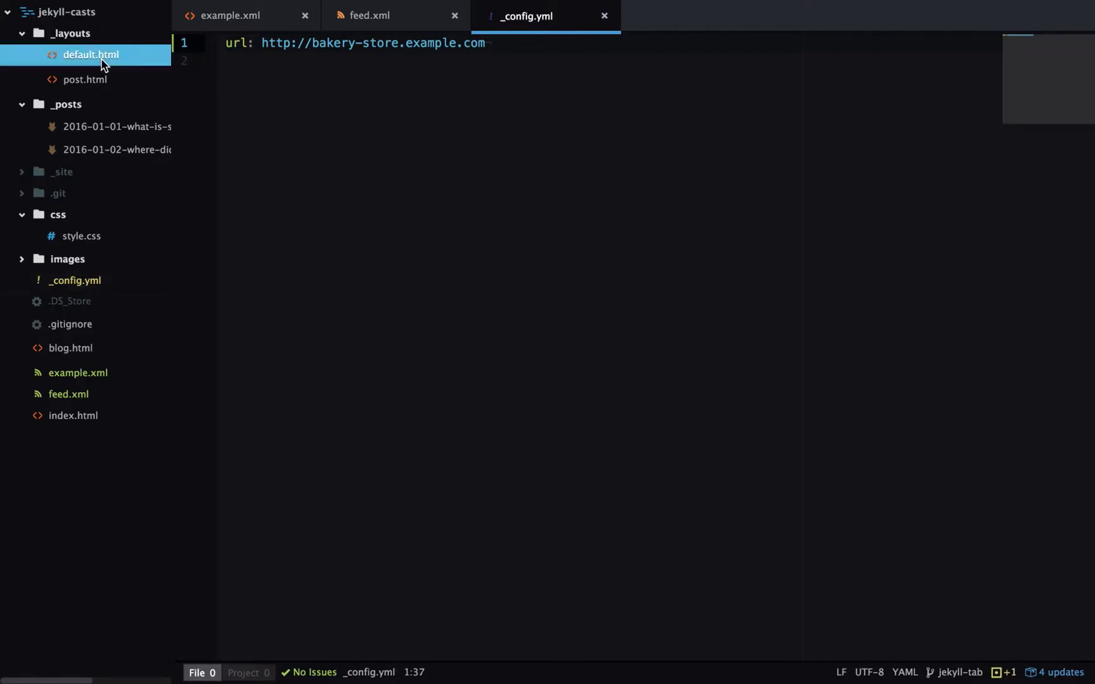
{"action": "left_click", "coordinate": [90, 55]}
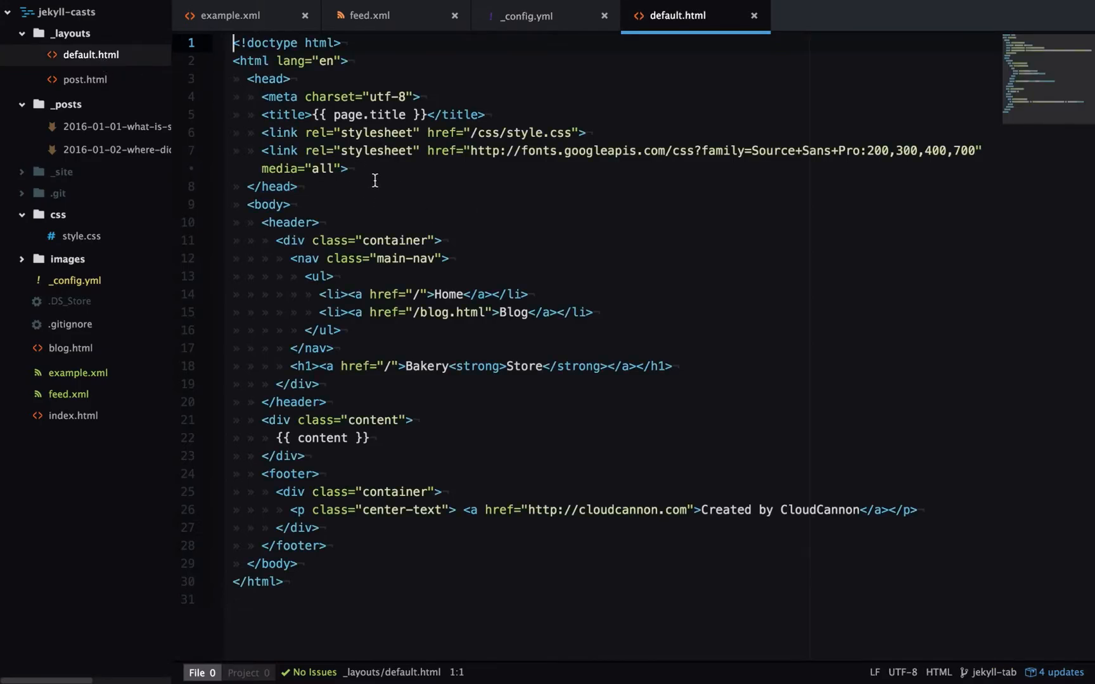
{"action": "key", "text": "enter"}
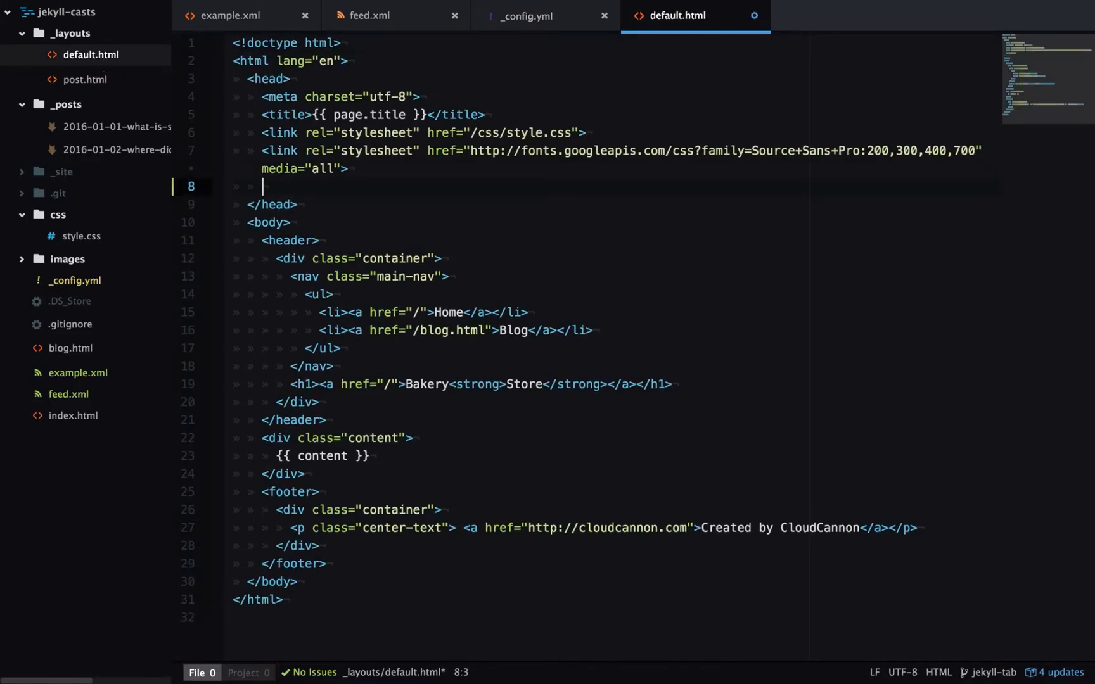
{"action": "type", "text": "link"}
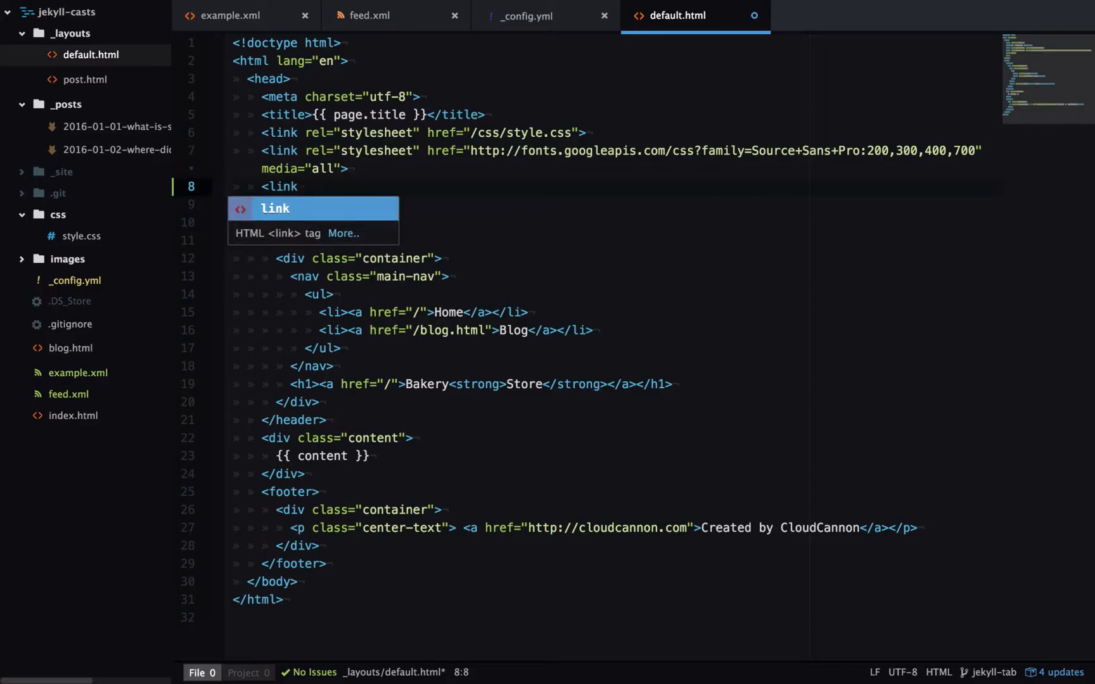
{"action": "type", "text": "rel=\"alternate"}
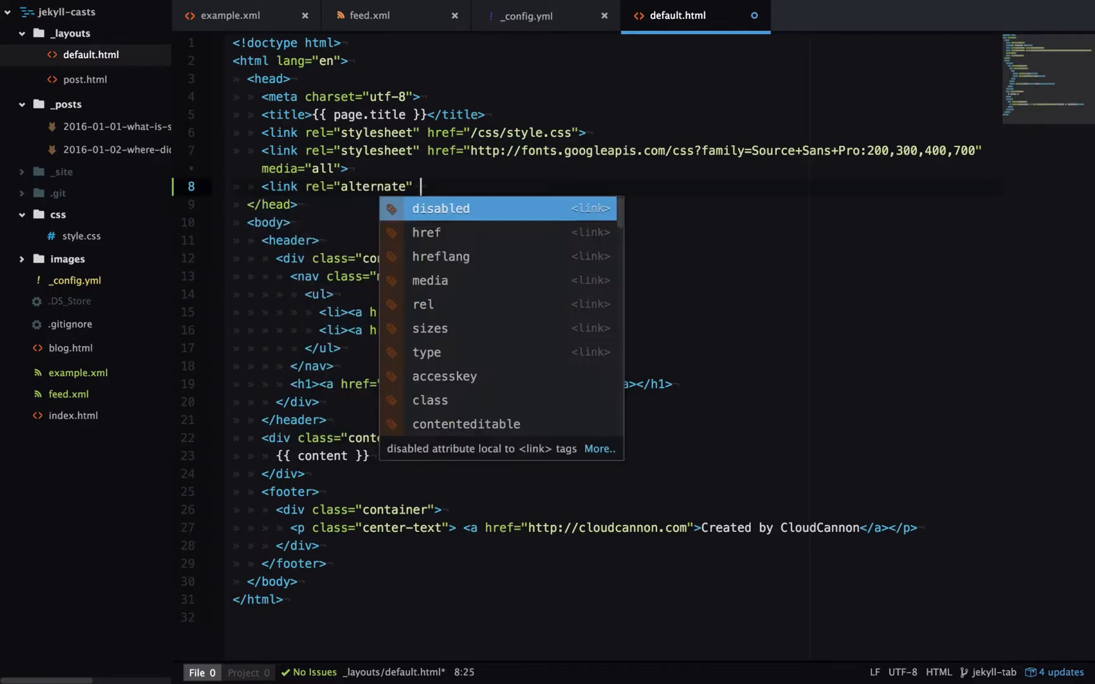
{"action": "type", "text": "type=\"application\""}
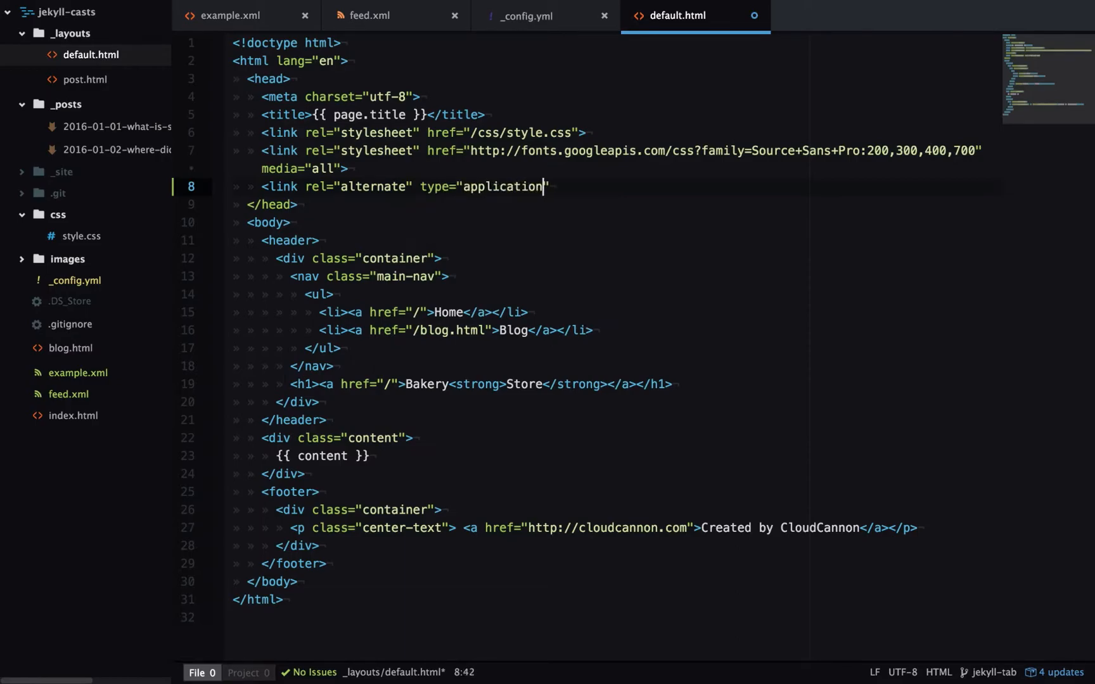
{"action": "type", "text": "/rss+x"}
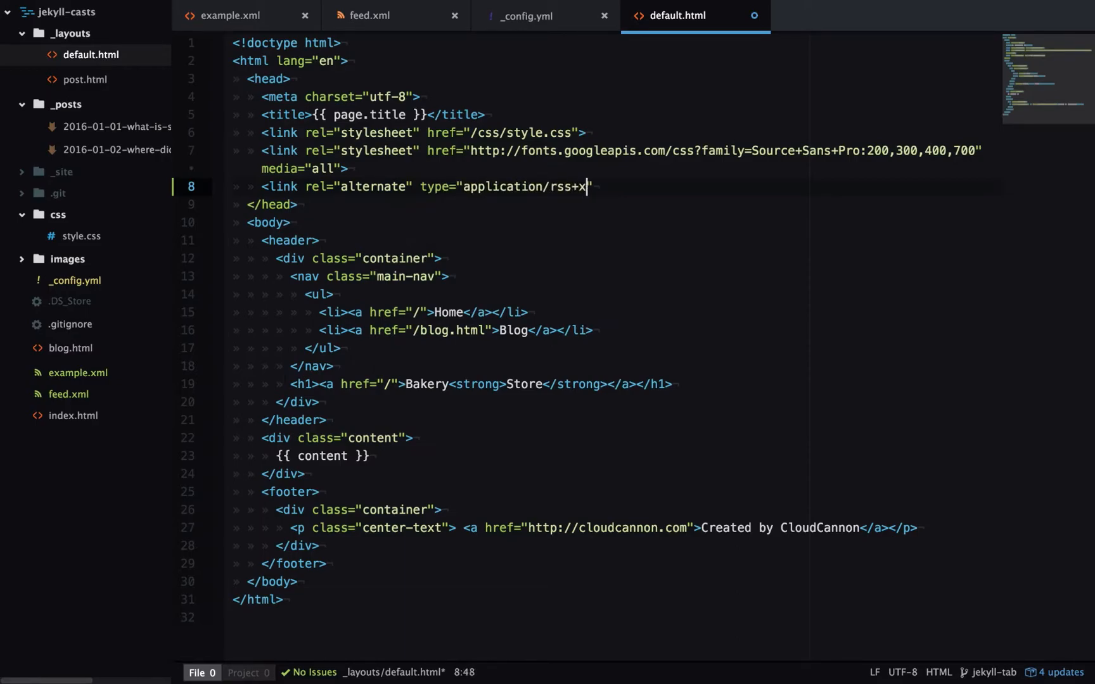
Finish the tag with title "Bakery Store RSS" and href="/feed.xml"
{"action": "type", "text": "ml\" titl"}
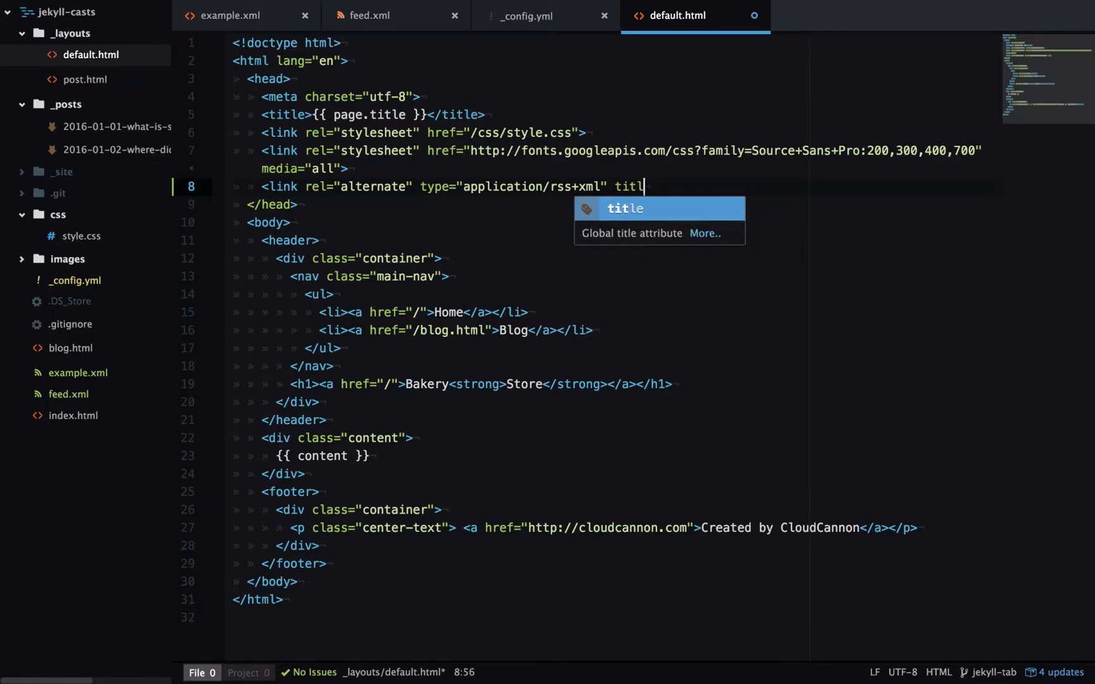
{"action": "type", "text": "=\"Bakery \""}
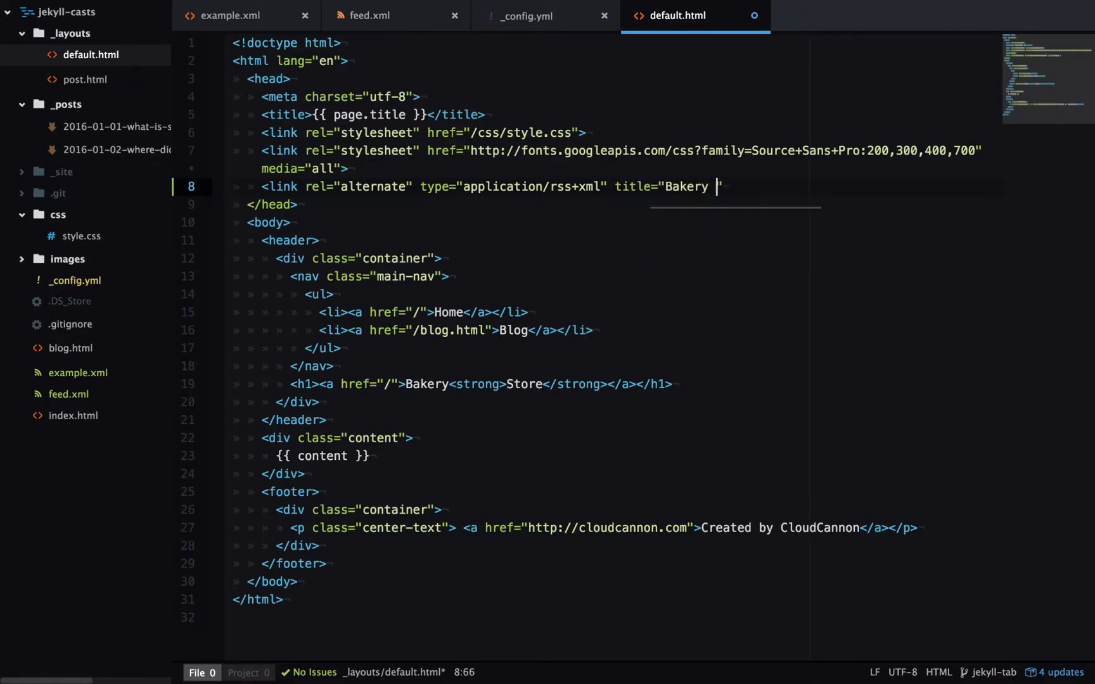
{"action": "type", "text": "Store RSS"}
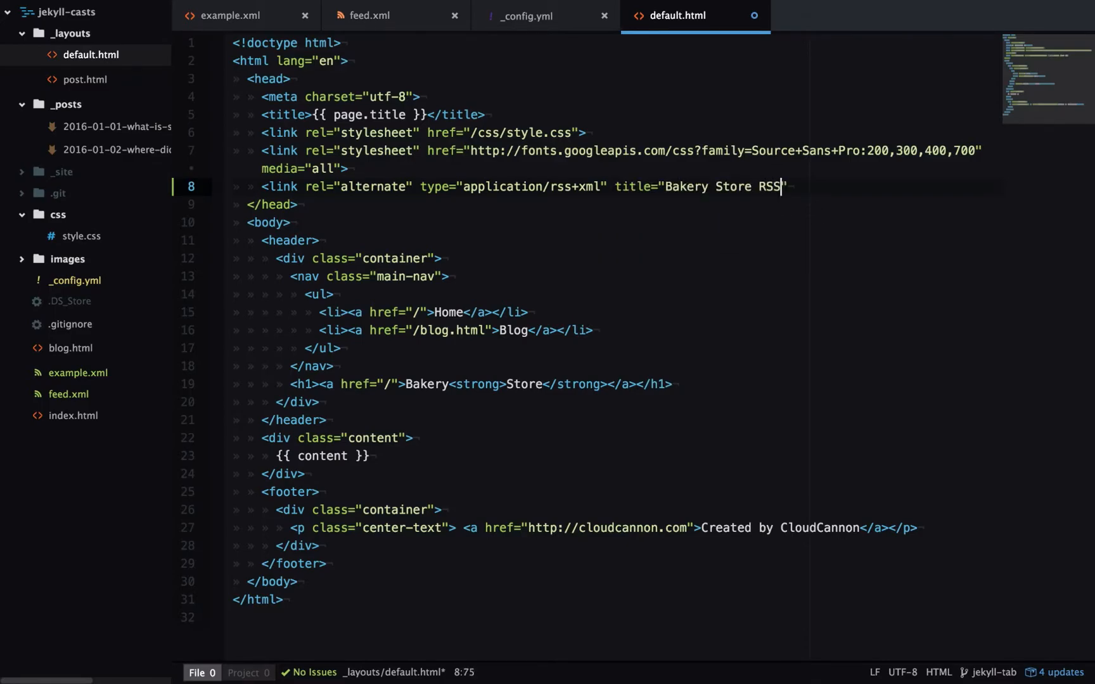
{"action": "type", "text": "href=\"/\""}
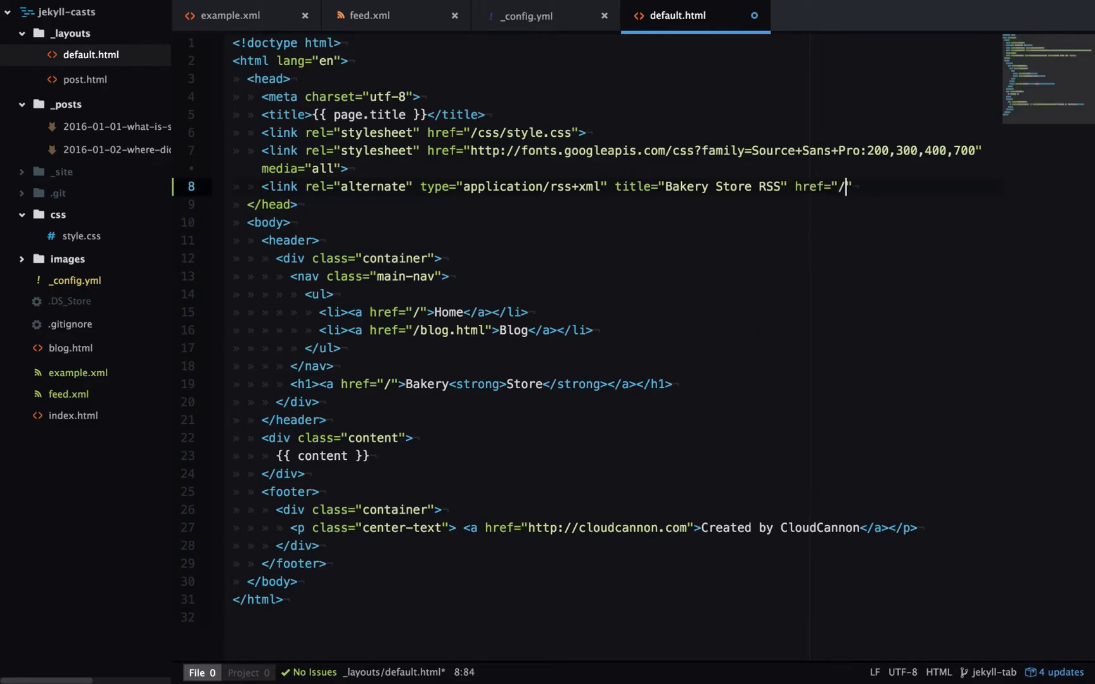
{"action": "type", "text": "feed.xml"}
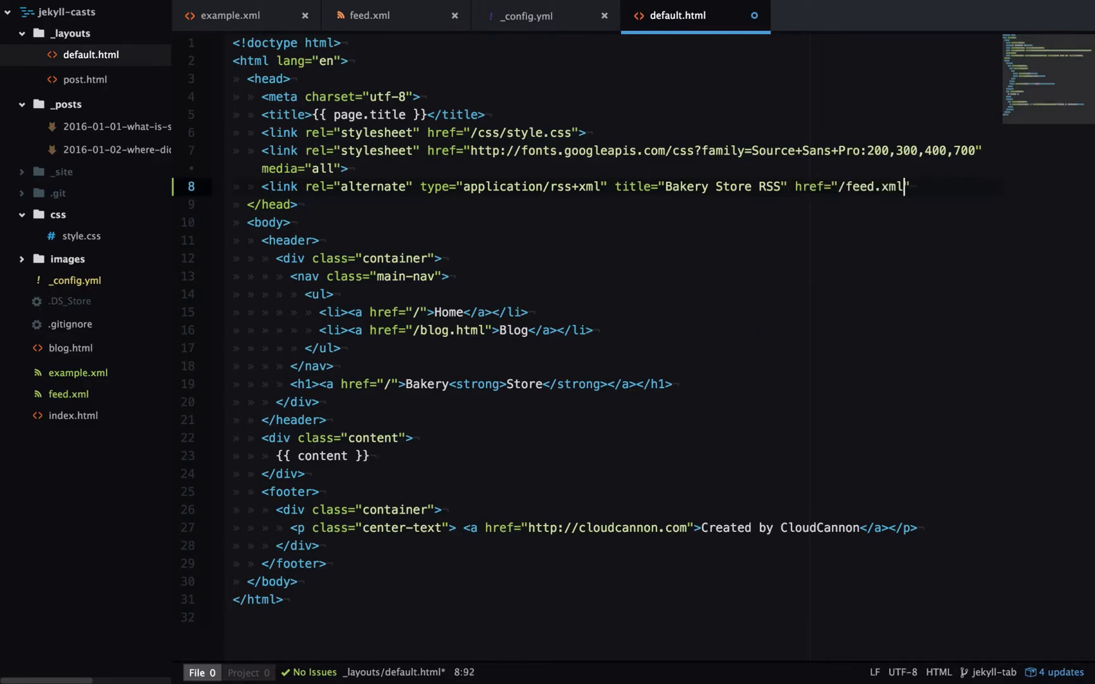
{"action": "type", "text": ">"}
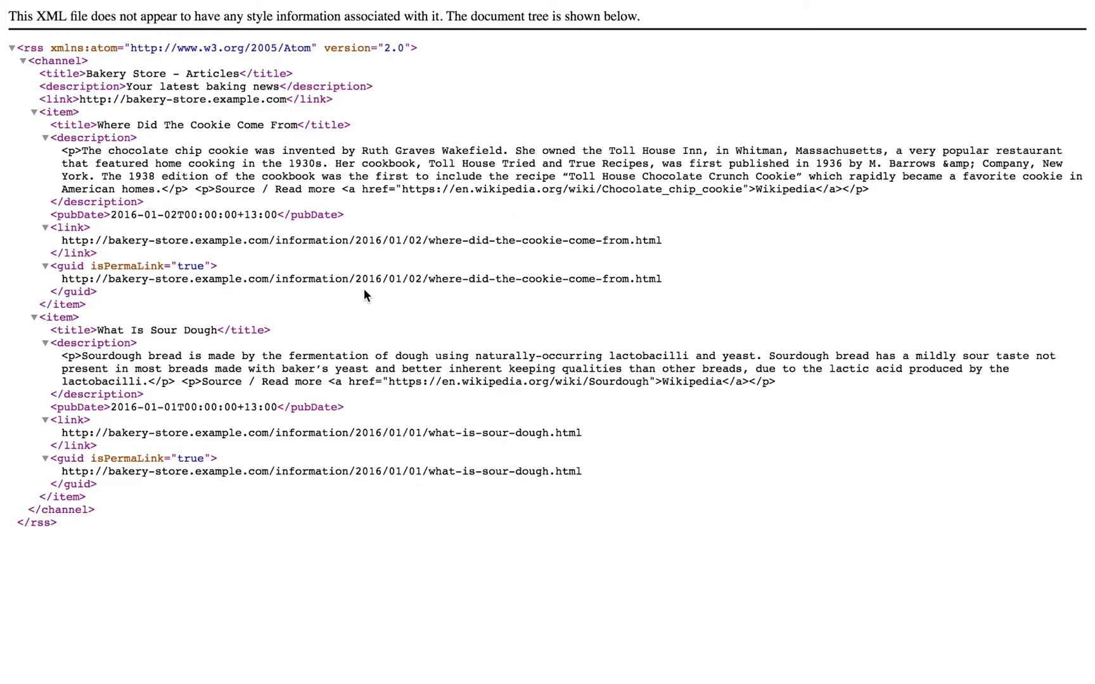
{"action": "mouse_move", "coordinate": [145, 162]}
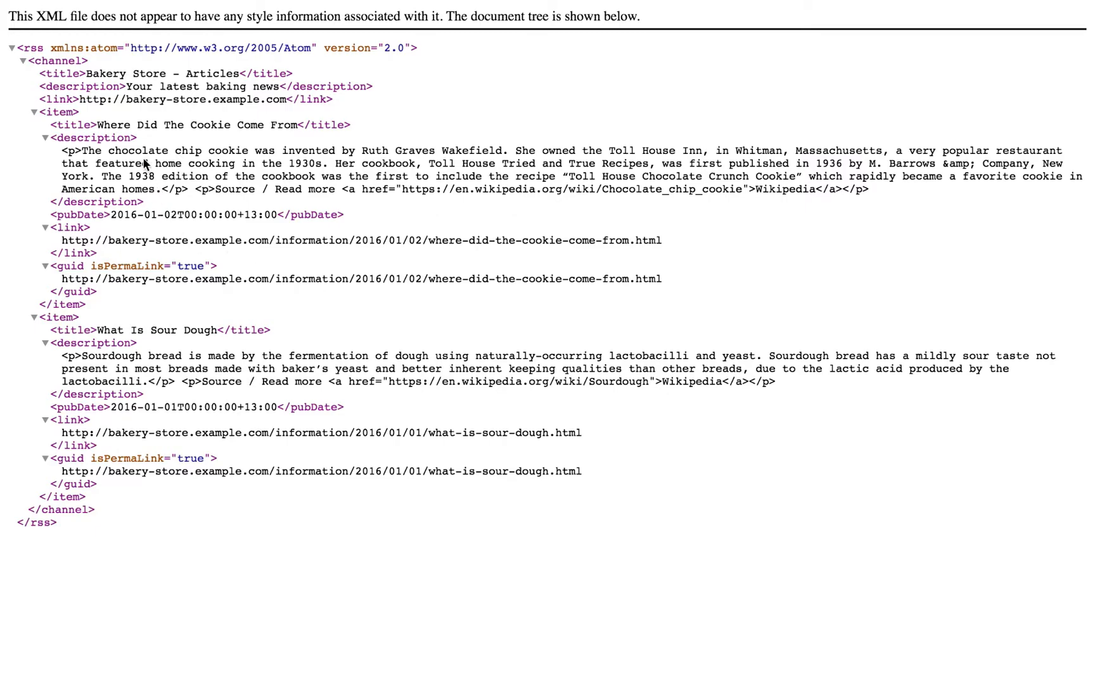
{"action": "mouse_move", "coordinate": [250, 239]}
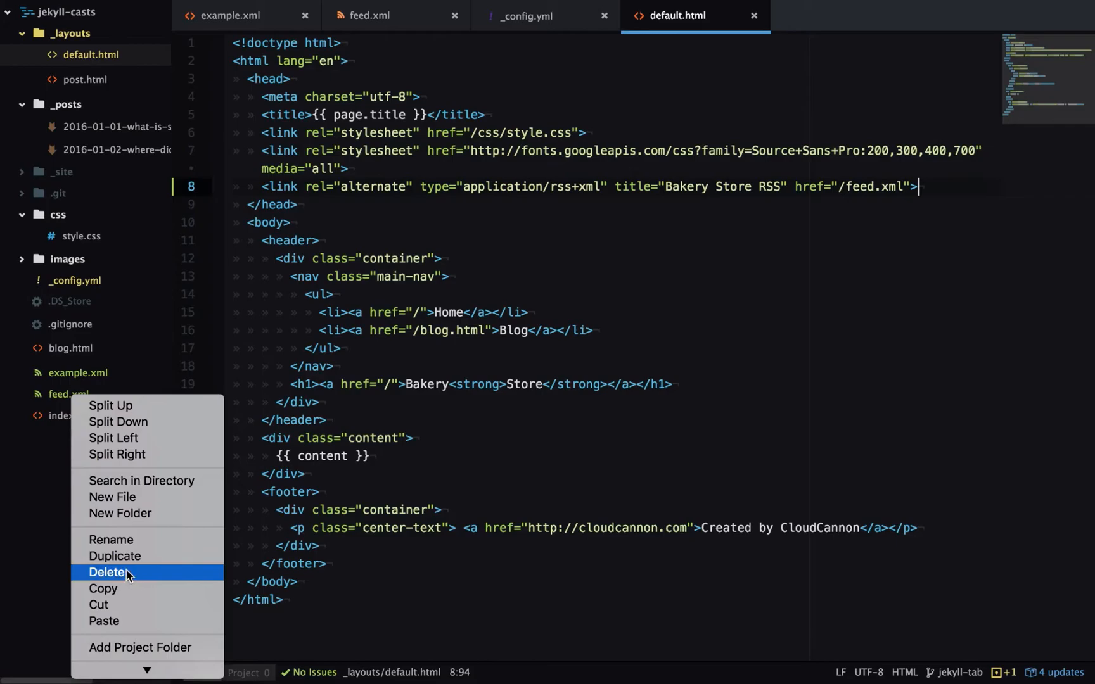
Delete the hand-written feed.xml and start a new file in the project root
{"action": "left_click", "coordinate": [109, 571]}
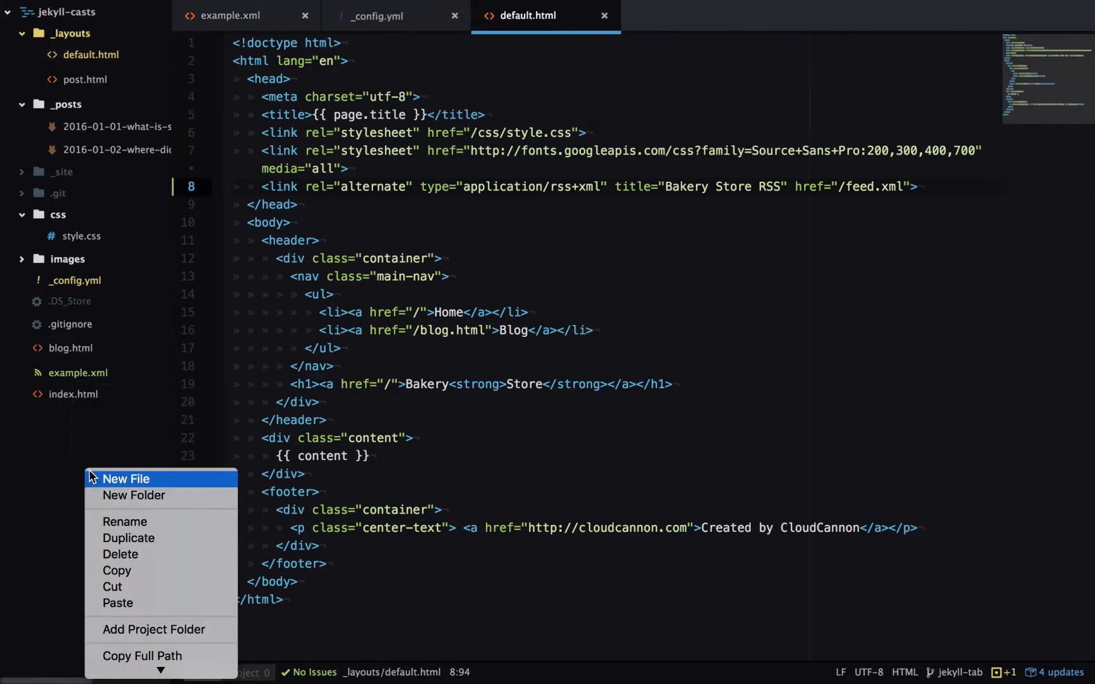
{"action": "left_click", "coordinate": [125, 479]}
{"action": "type", "text": "s"}
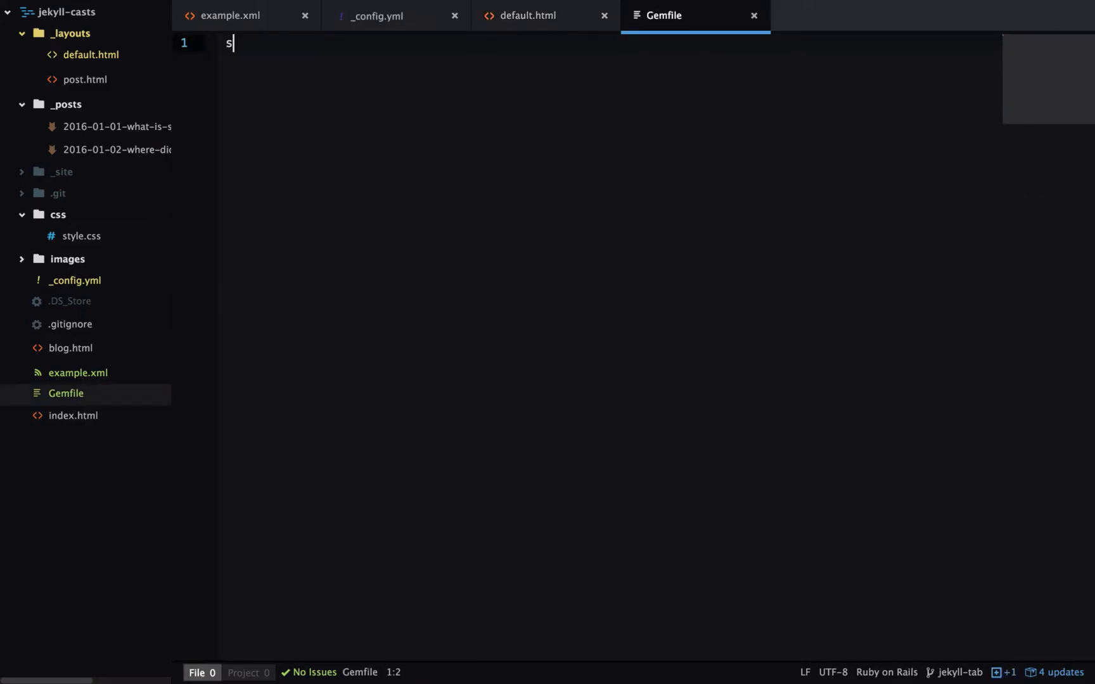
{"action": "type", "text": "ource '"}
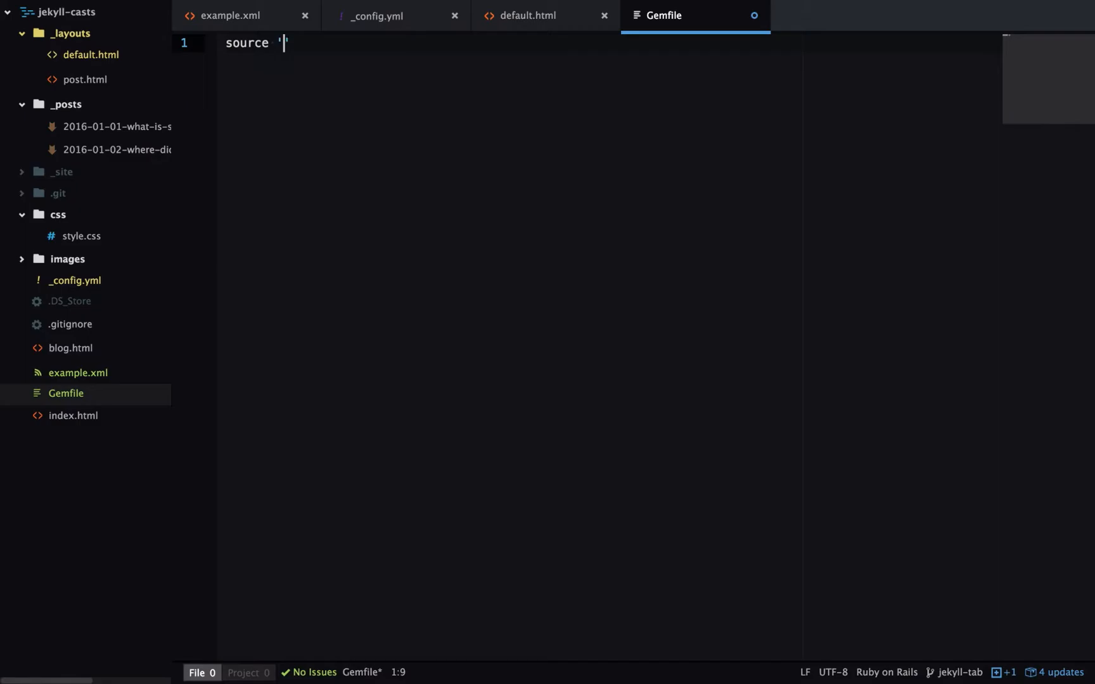
{"action": "type", "text": "https:/"}
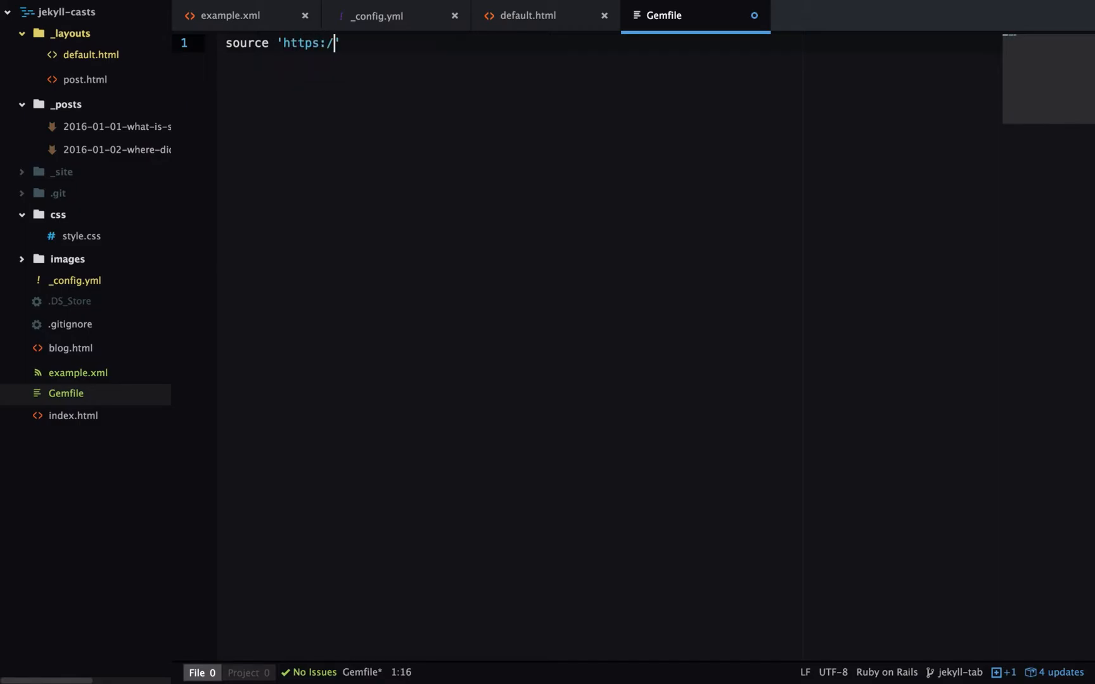
{"action": "type", "text": "/rubygem."}
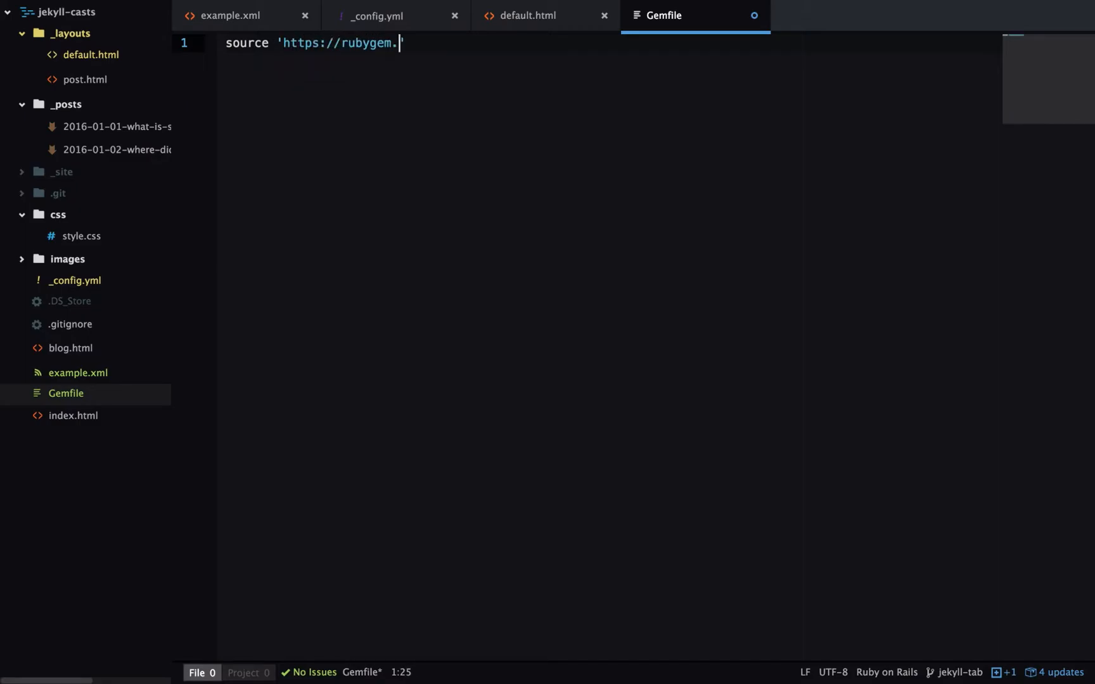
{"action": "type", "text": "s.org"}
{"action": "type", "text": "gem"}
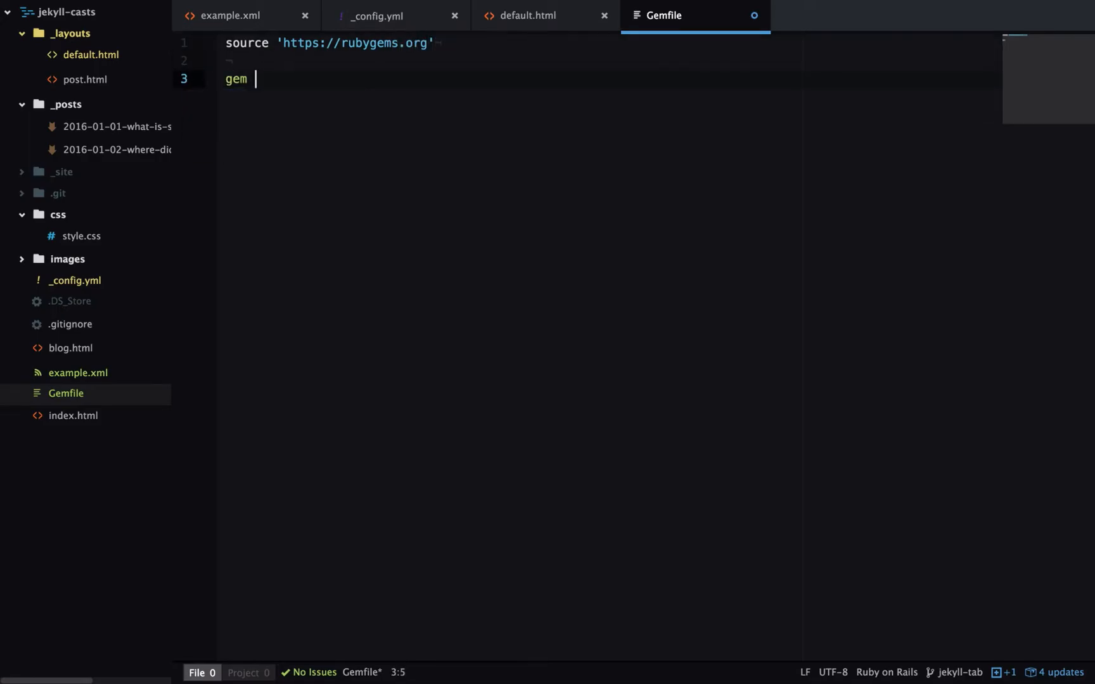
{"action": "type", "text": "'jekyll'"}
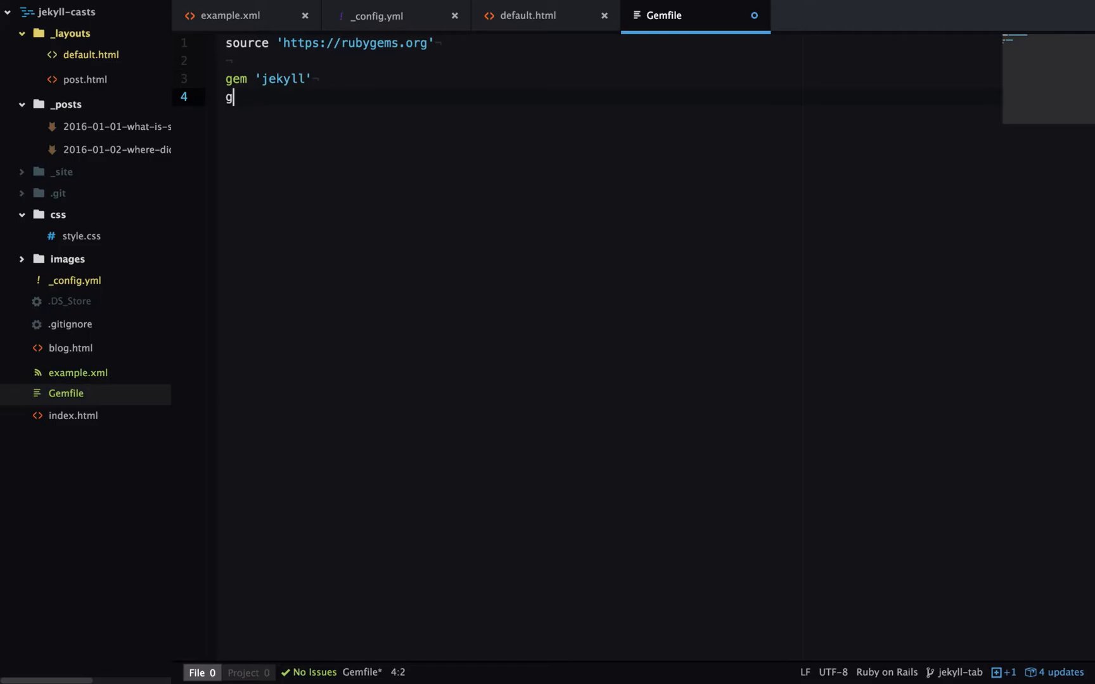
{"action": "type", "text": "em 'jekyll-fe'"}
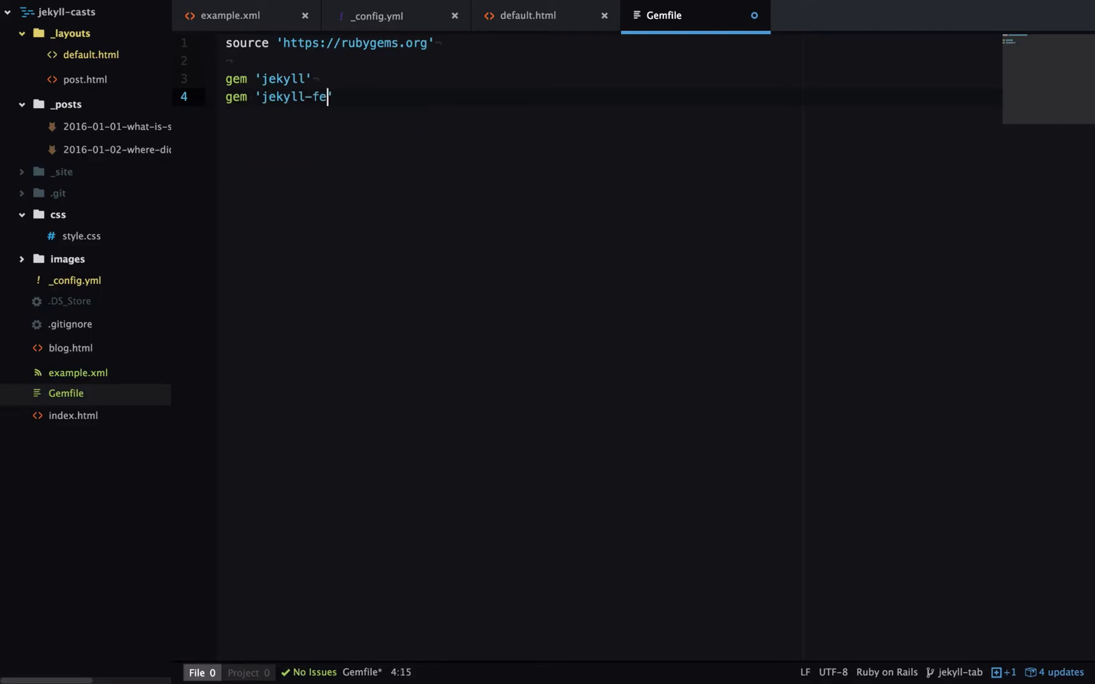
{"action": "type", "text": "ed"}
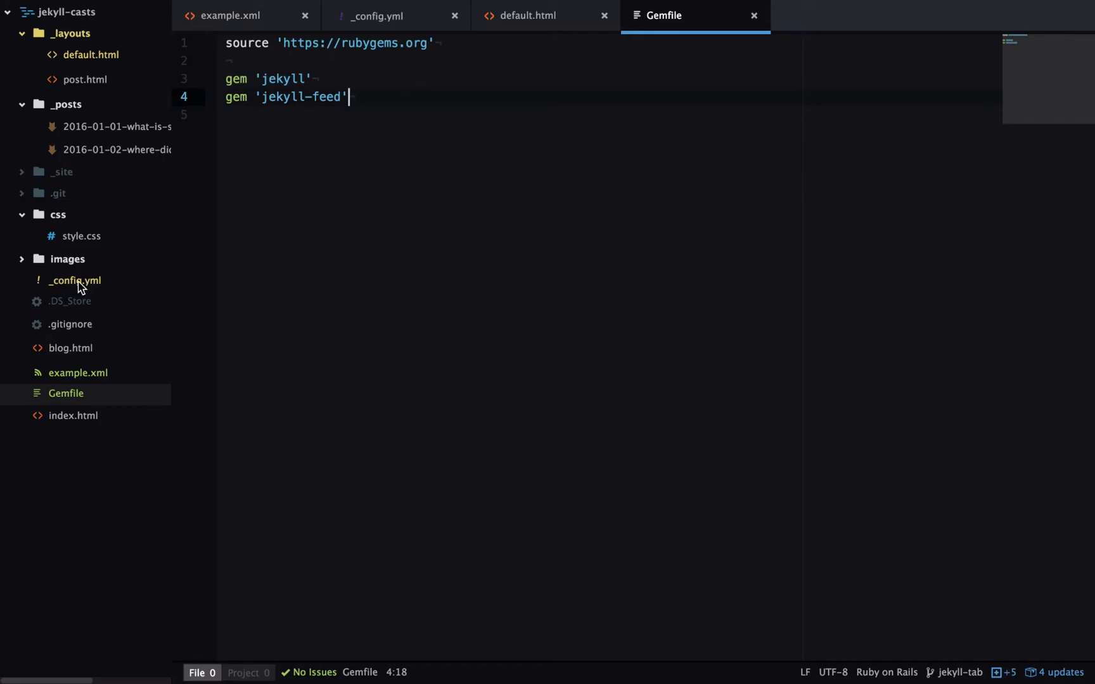
{"action": "left_click", "coordinate": [381, 15]}
{"action": "type", "text": "- j"}
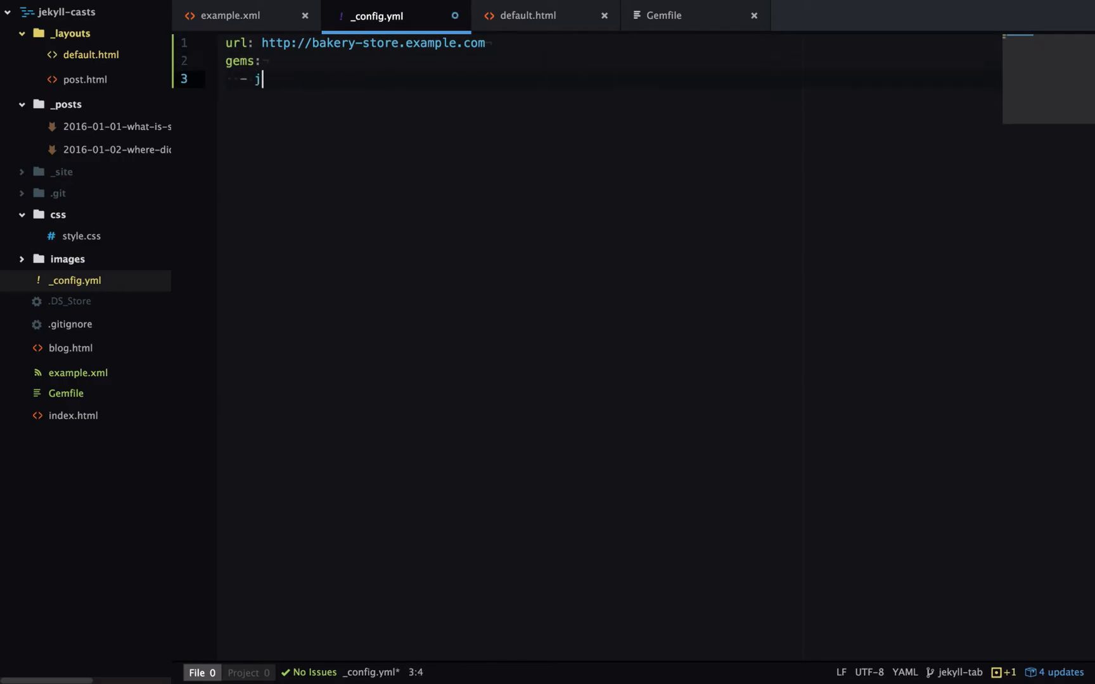
Add a gems: list containing - jekyll-feed to _config.yml and save
{"action": "type", "text": "ekyll-feed"}
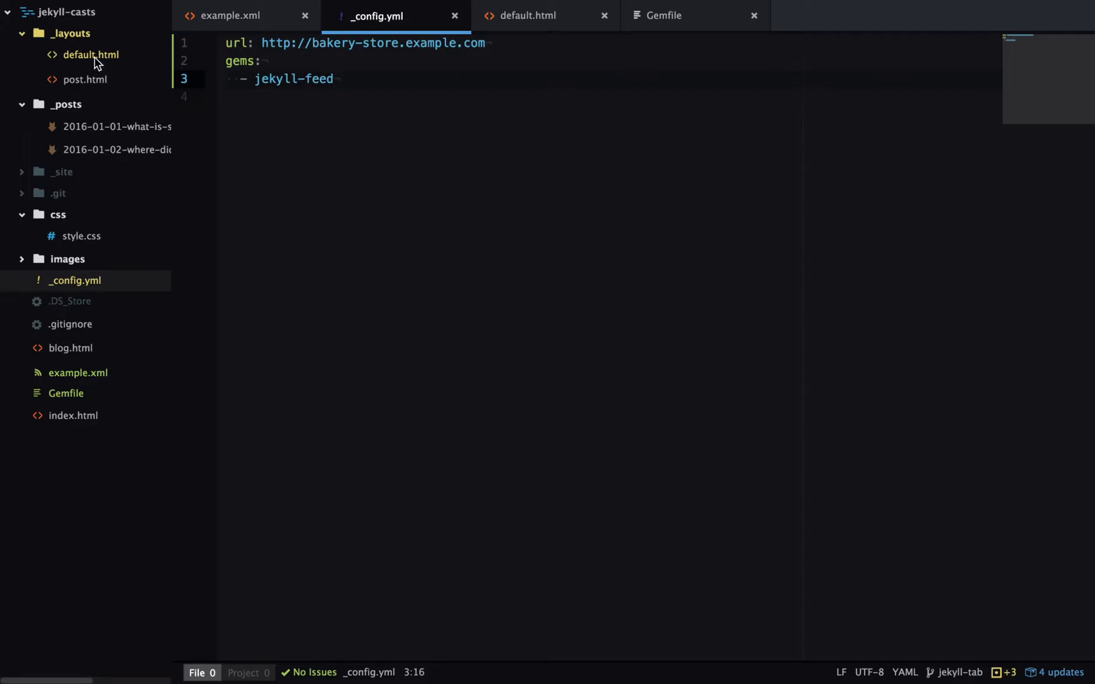
{"action": "left_click", "coordinate": [526, 15]}
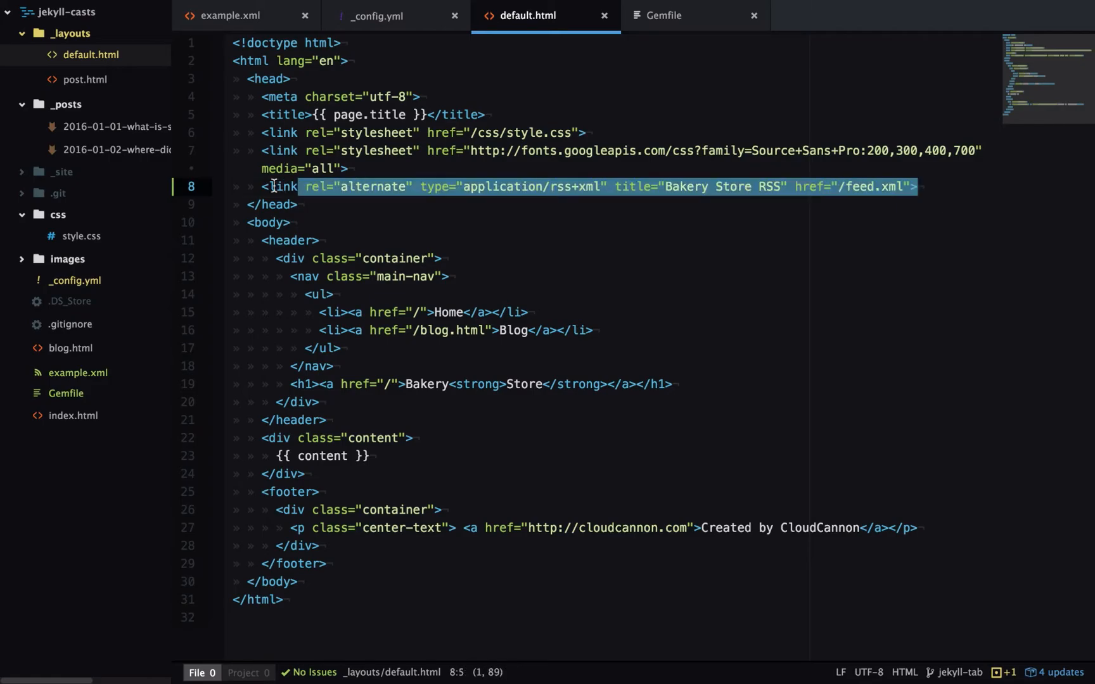
Delete the hand-written RSS link line and write {% feed_meta %} in its place
{"action": "key", "text": "Delete"}
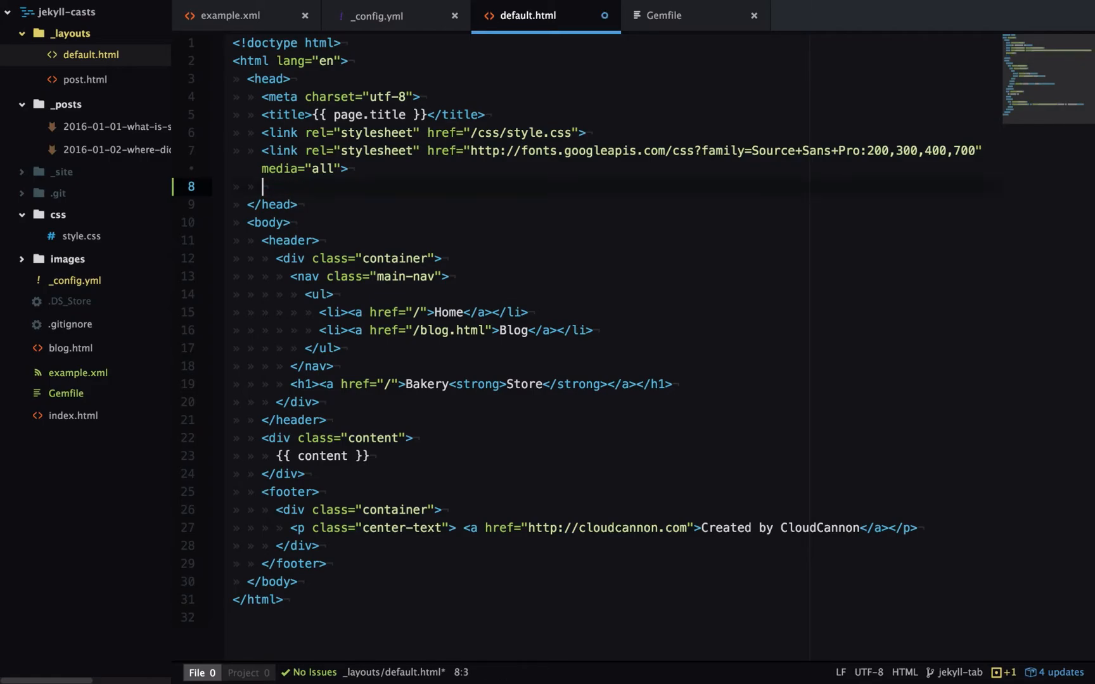
{"action": "type", "text": "{% f"}
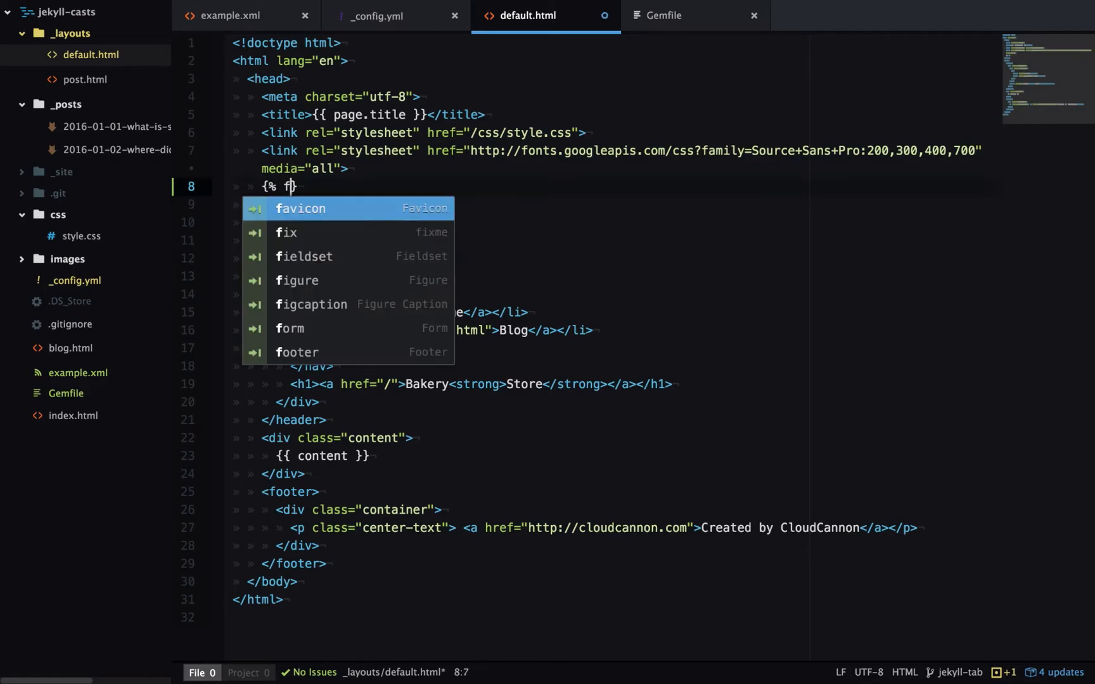
{"action": "type", "text": "eed_meta"}
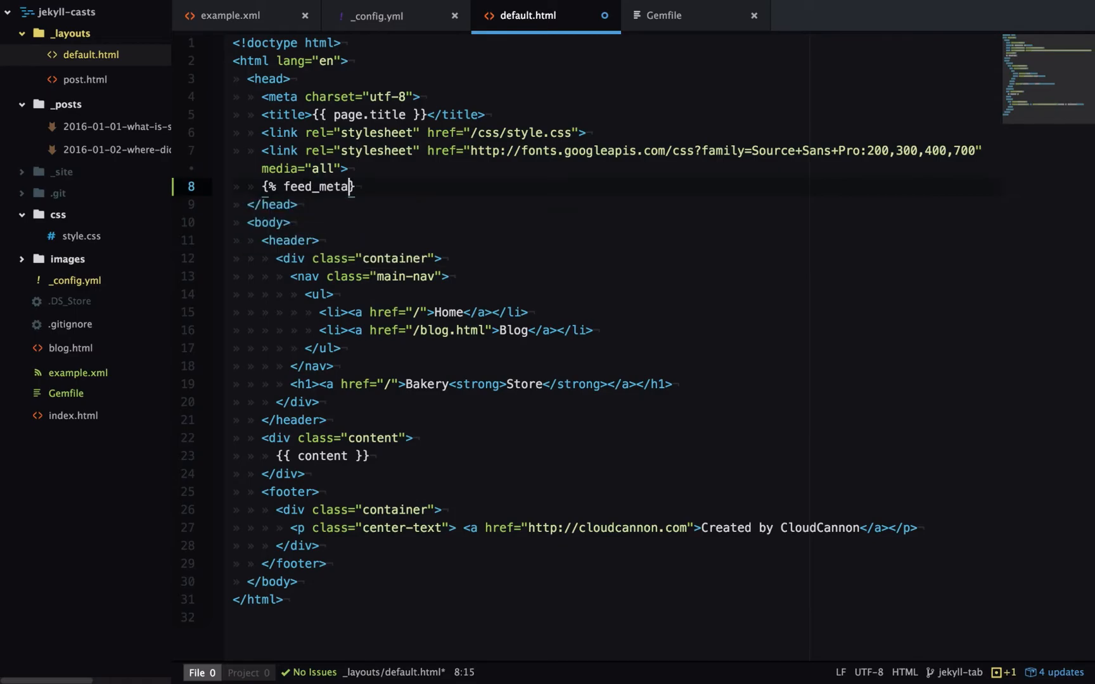
{"action": "type", "text": "%}"}
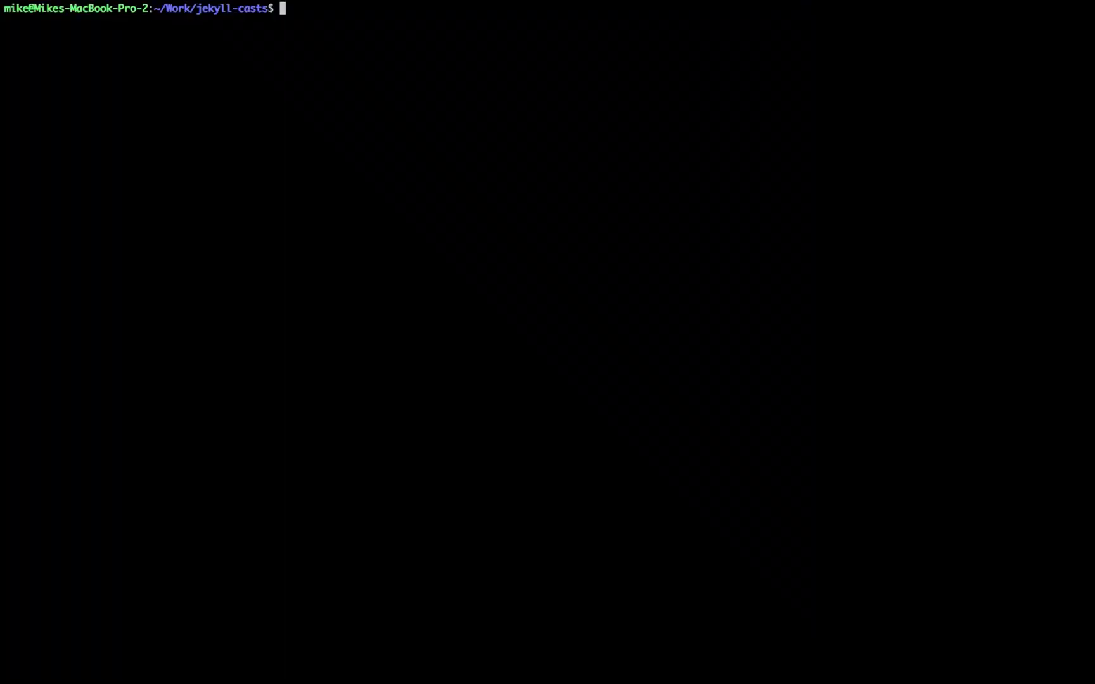
Run bundle install, then bundle exec jekyll serve
{"action": "type", "text": "bundle install"}
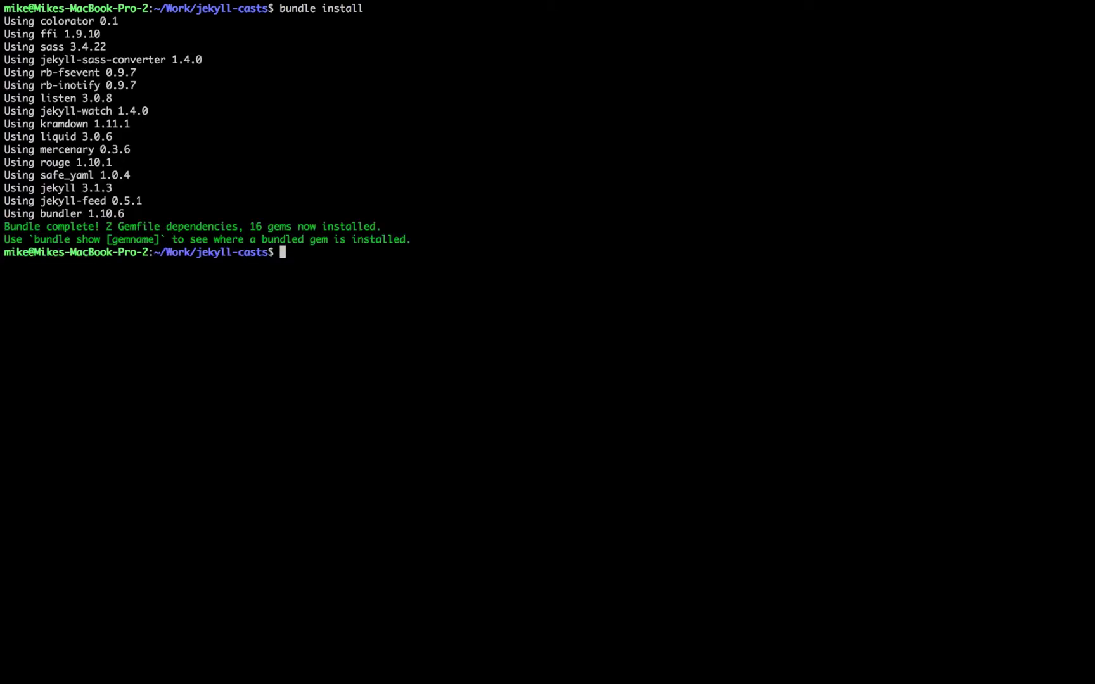
{"action": "type", "text": "bundle e"}
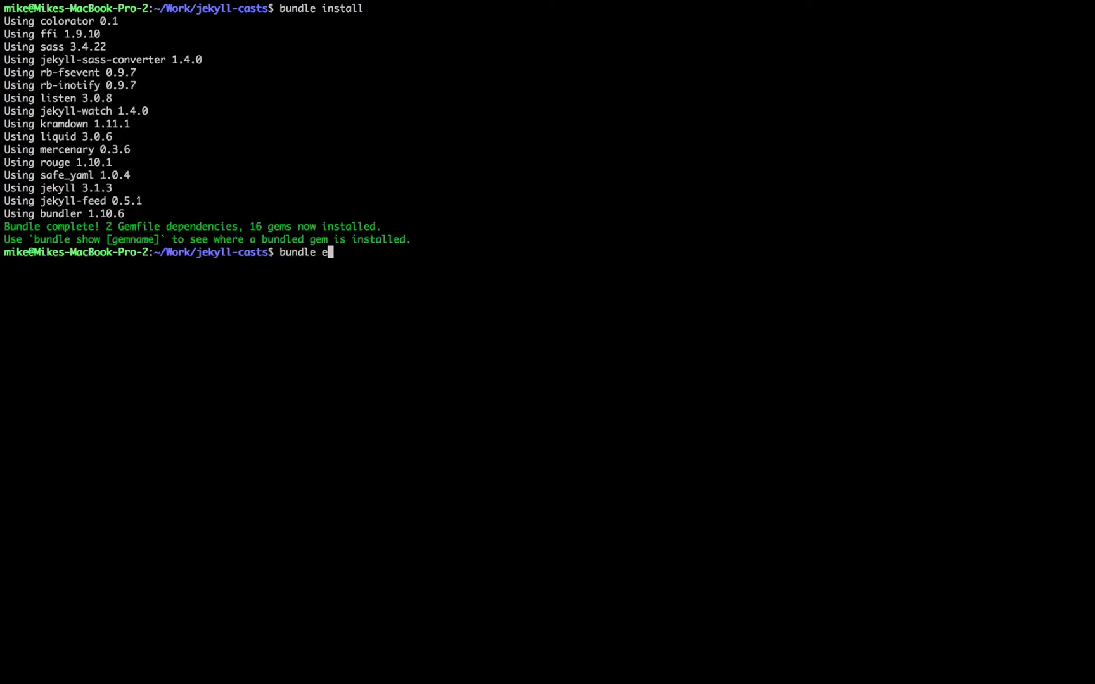
{"action": "type", "text": "xec jekyll ser"}
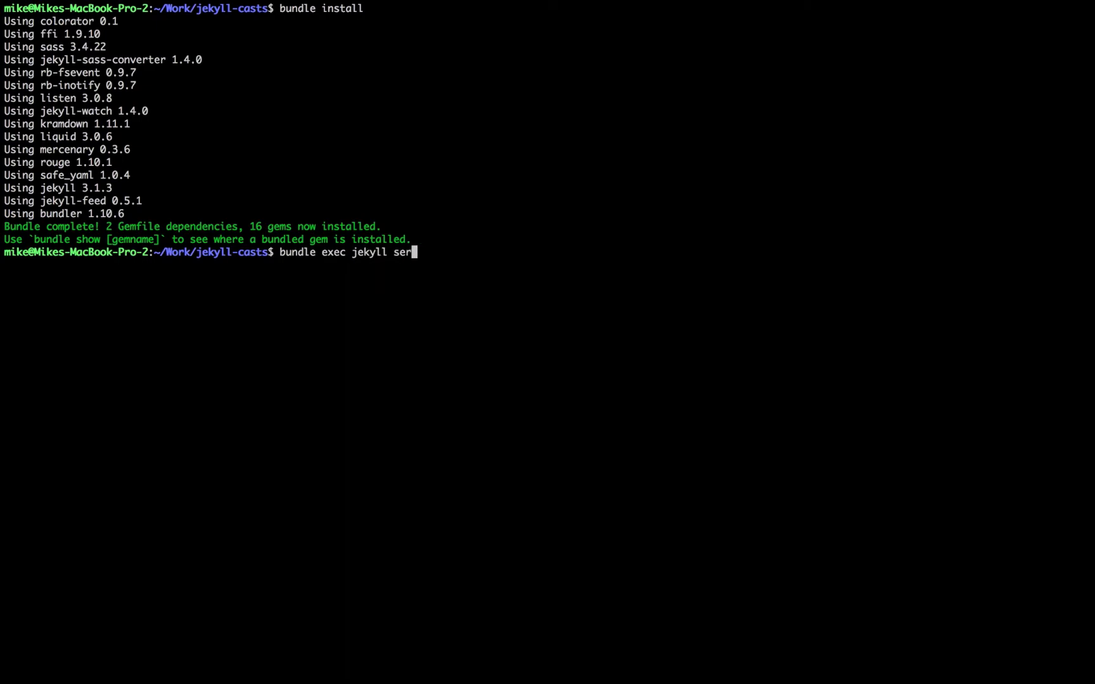
{"action": "type", "text": "ve"}
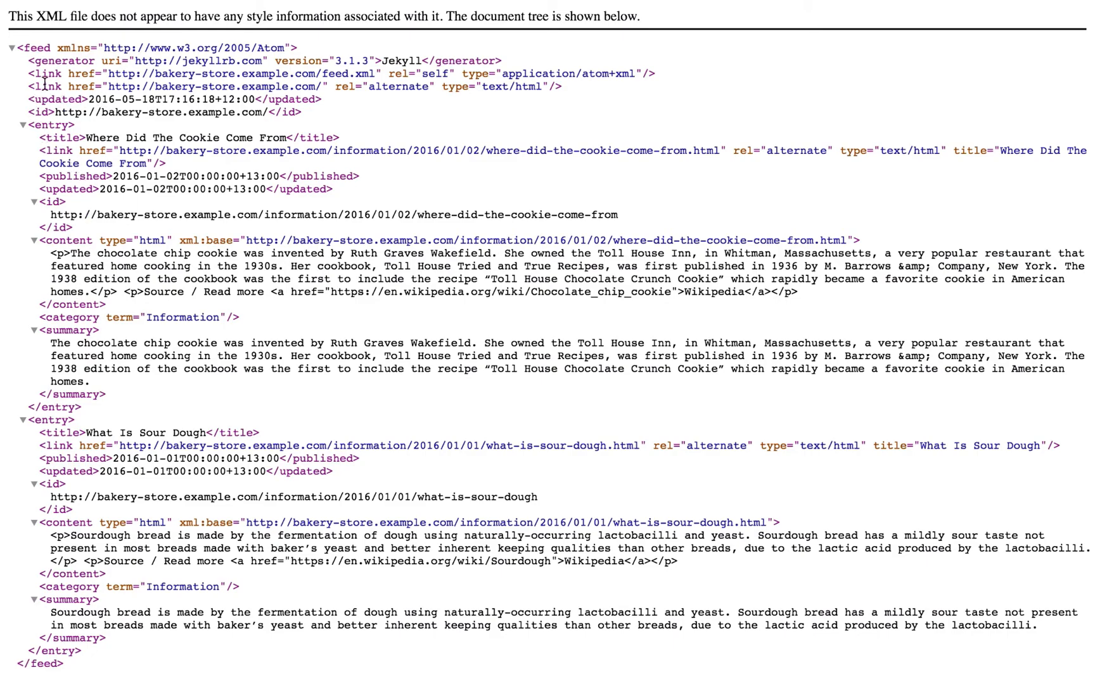
{"action": "mouse_move", "coordinate": [46, 197]}
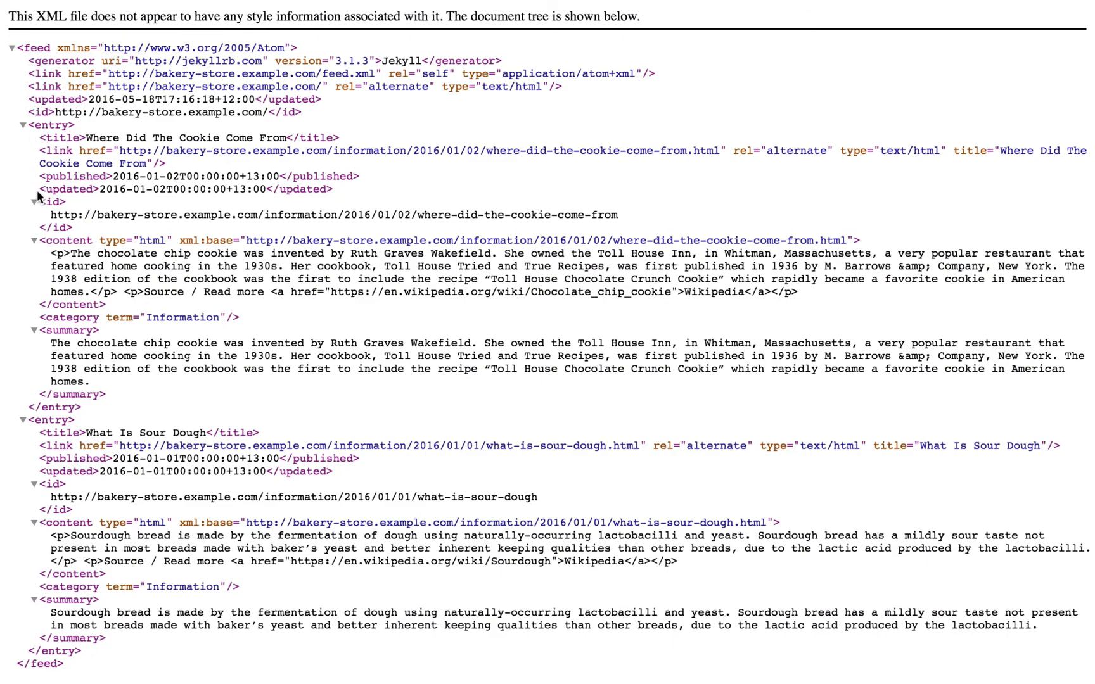
Reload localhost:4000/feed.xml to show the generated Atom feed with both posts
{"action": "double_click", "coordinate": [60, 60]}
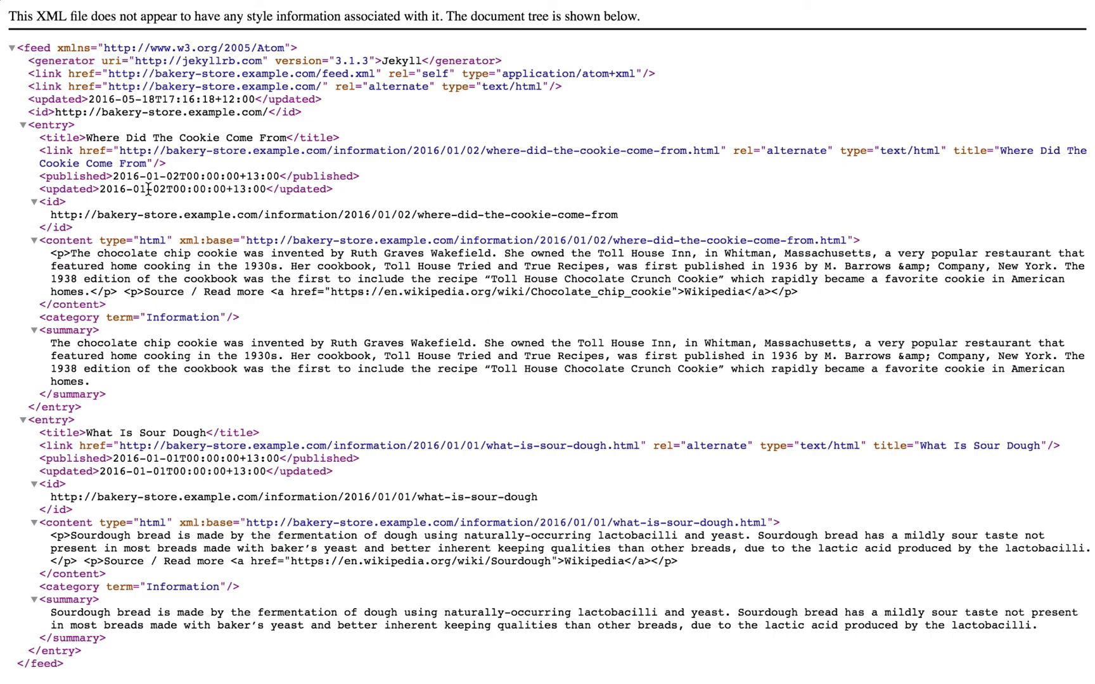
{"action": "mouse_move", "coordinate": [744, 436]}
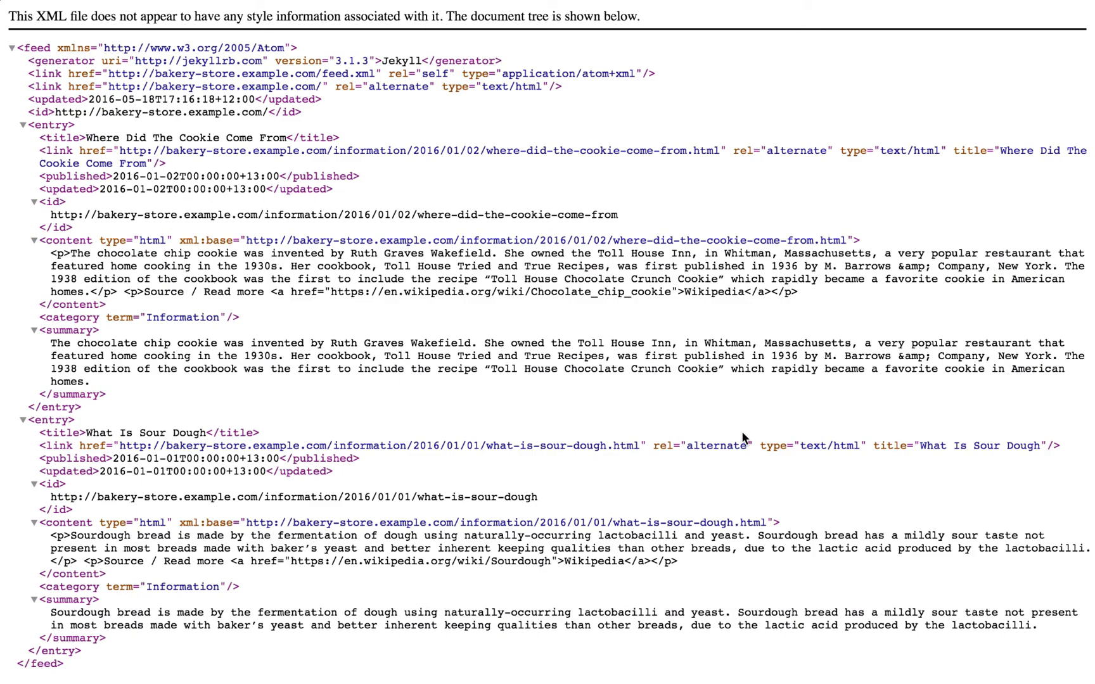